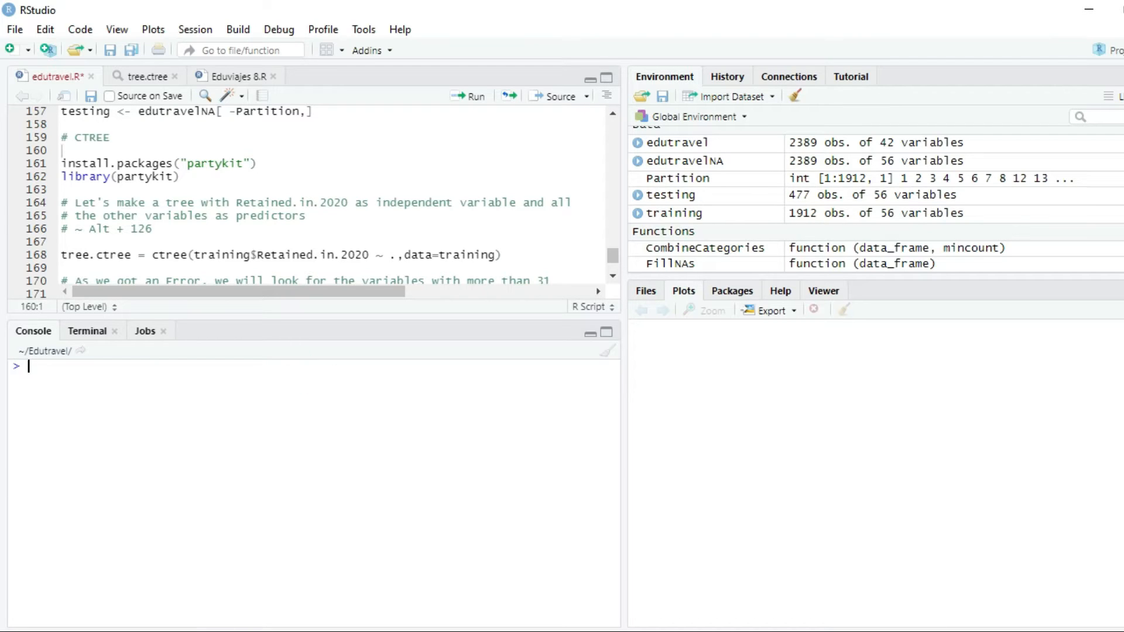
Write install.packages("partykit") in the console, not yet run.
text(inst)
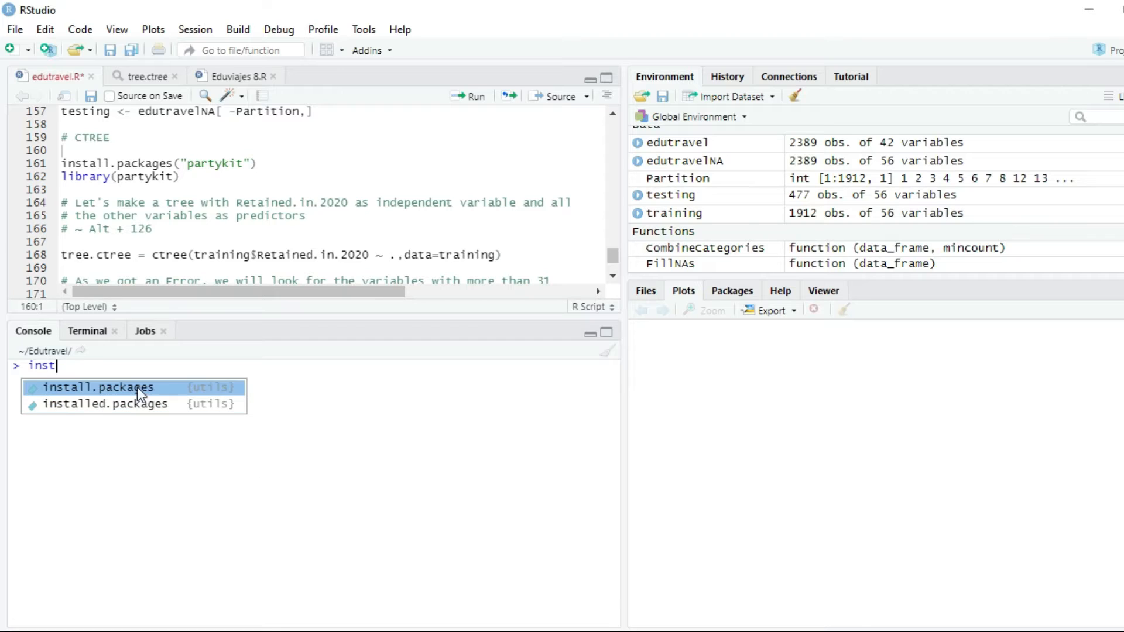
click(94, 387)
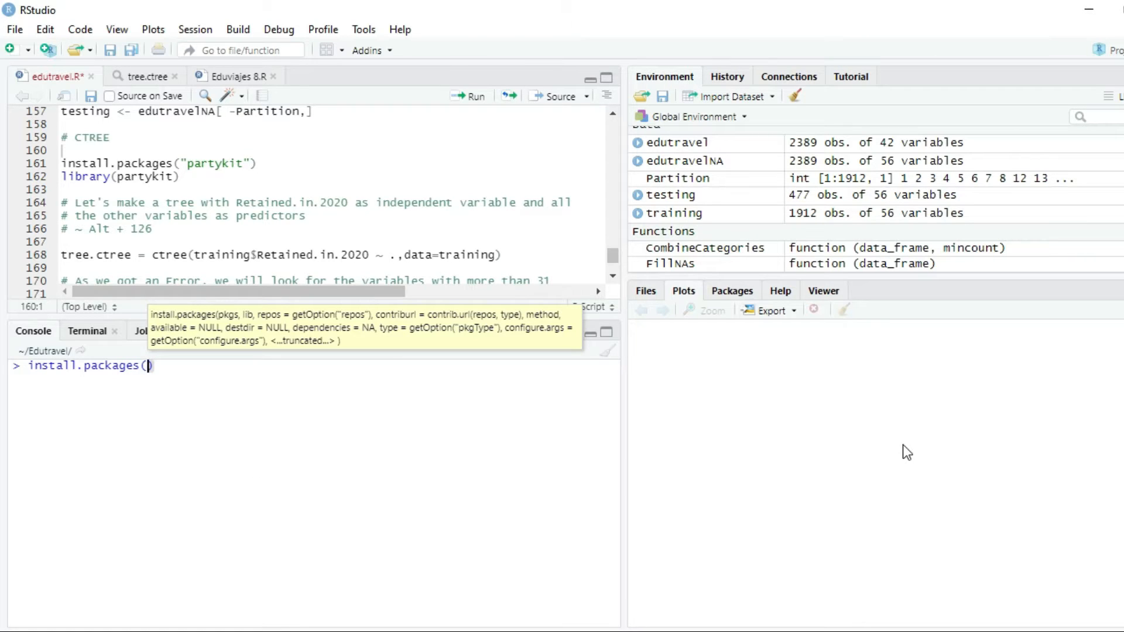
text("park")
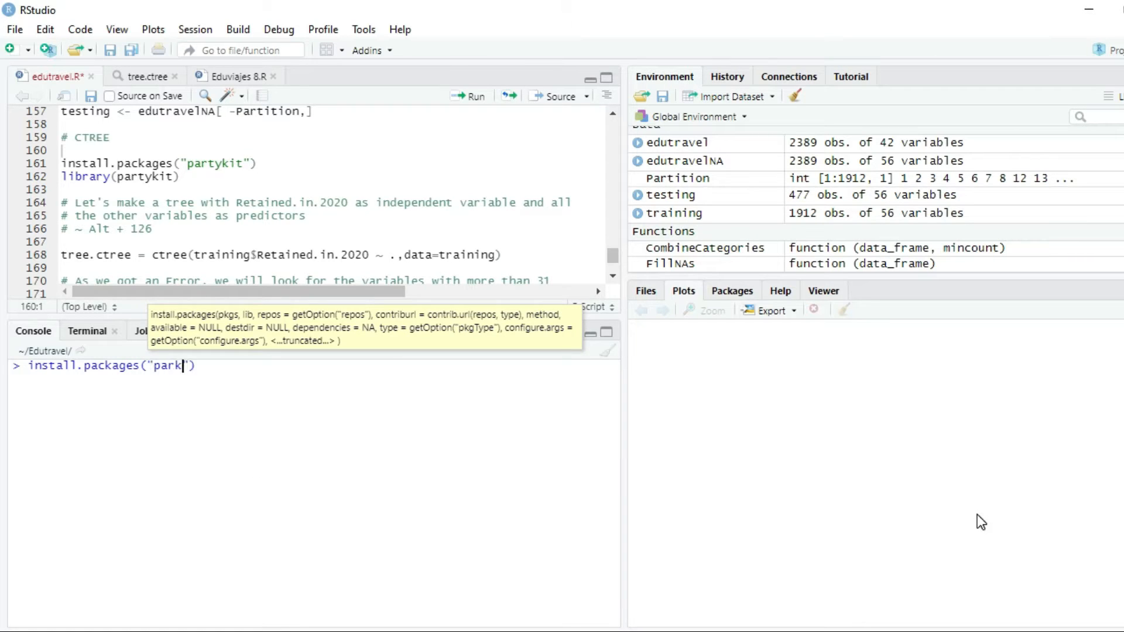
text(ytkit)
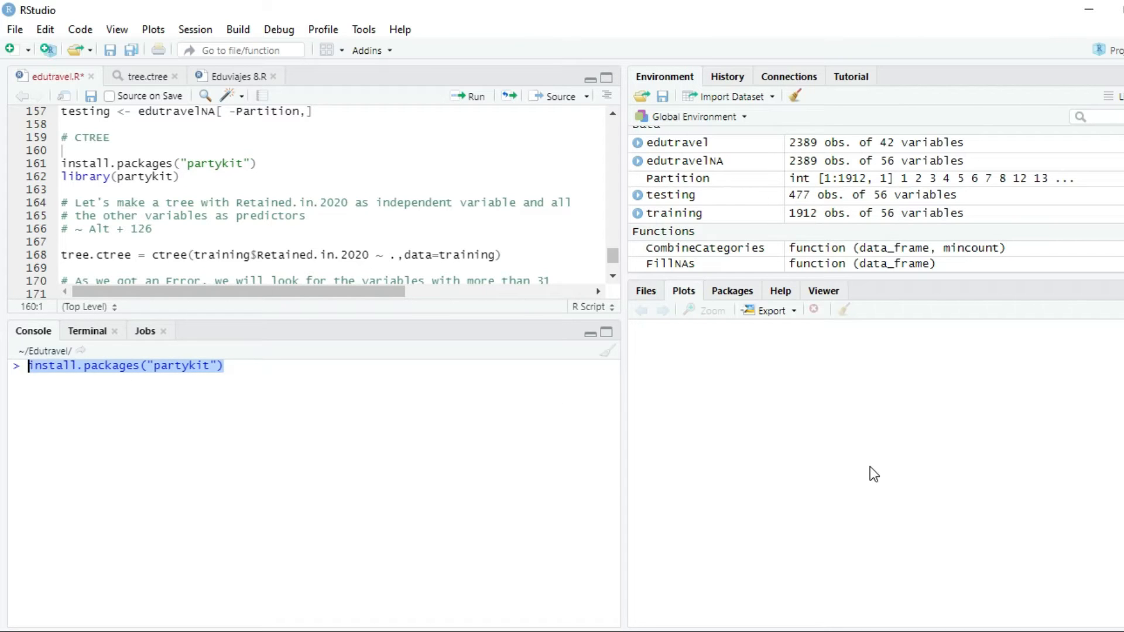
Run library(partykit) in the console to load the package.
text(liba)
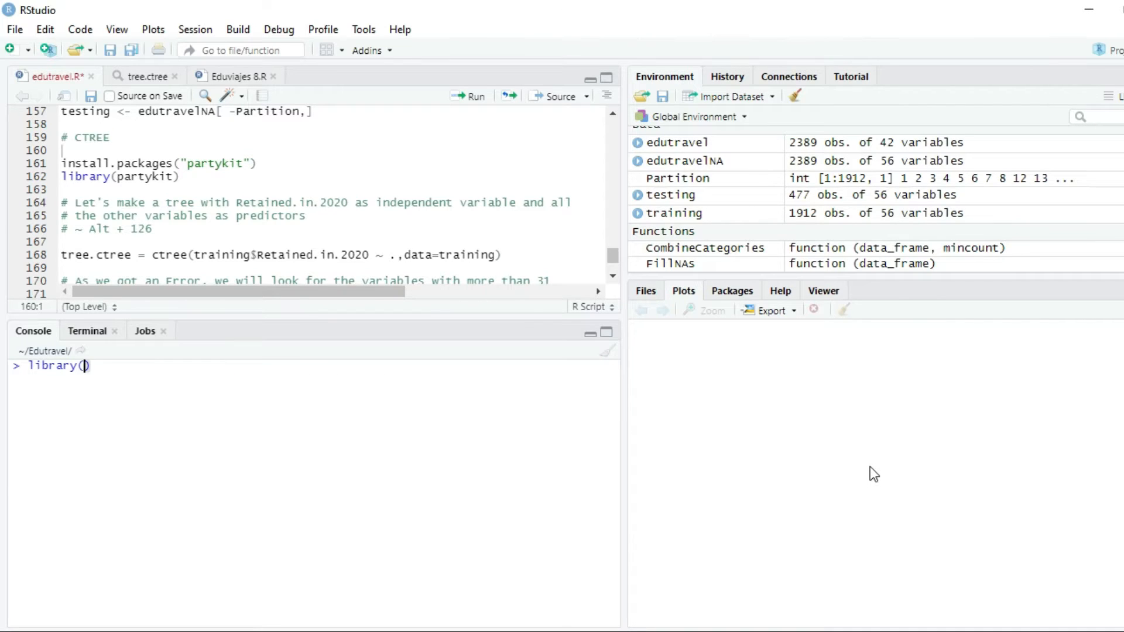
text(partykit)
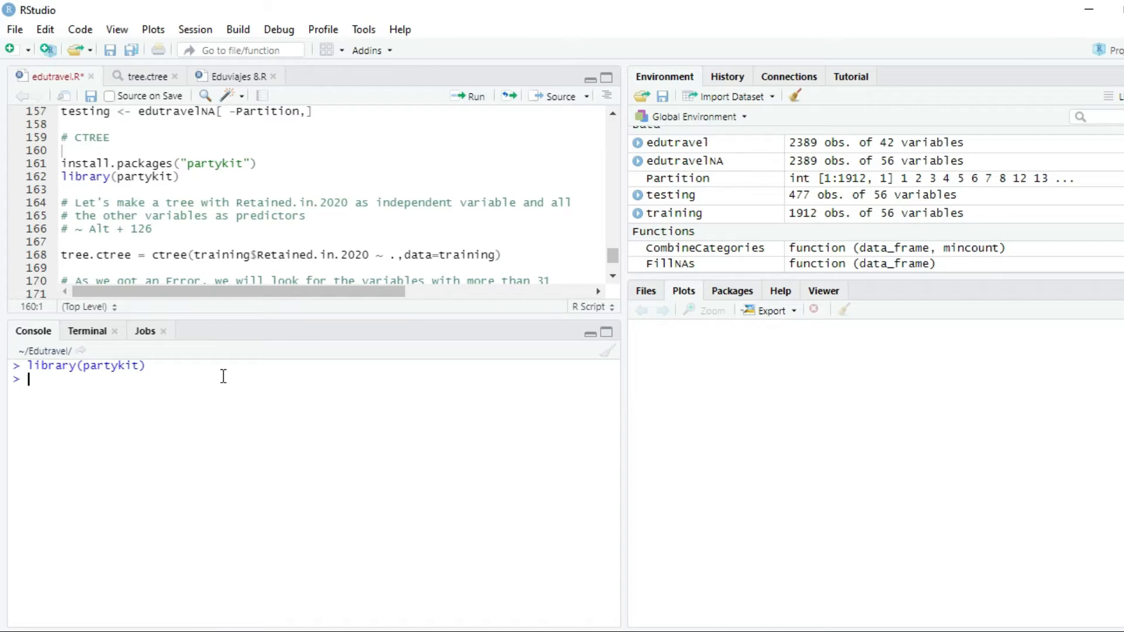
mouse_move(592, 409)
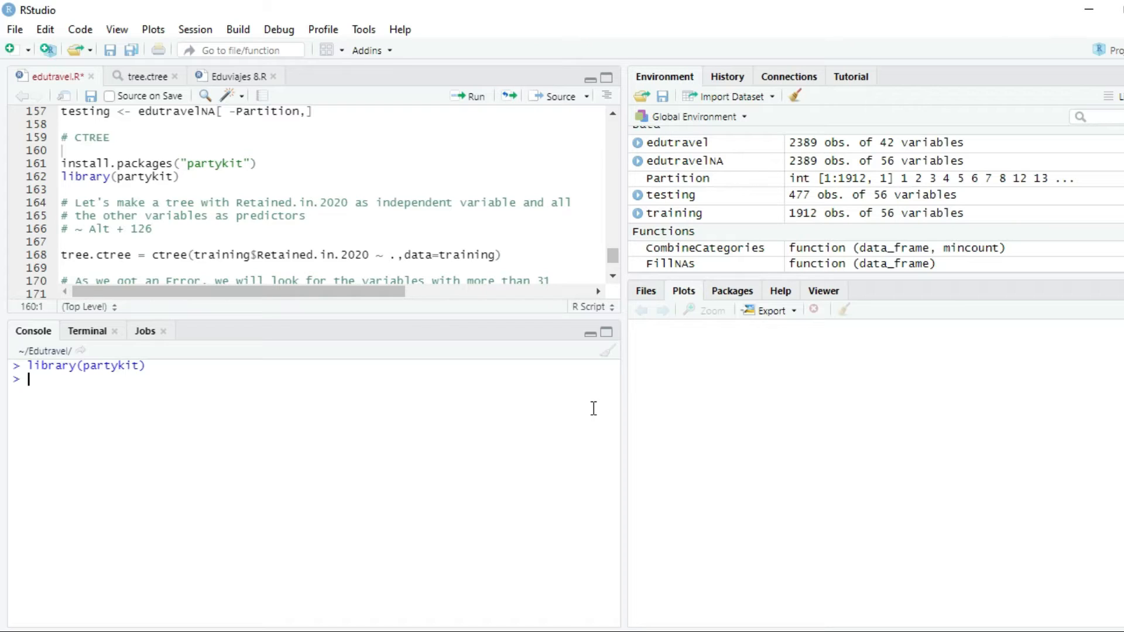
Type tree.ctree = ctree(training$Retained.in.2020 ) in the console, accepting autocomplete for training.
text(tree.)
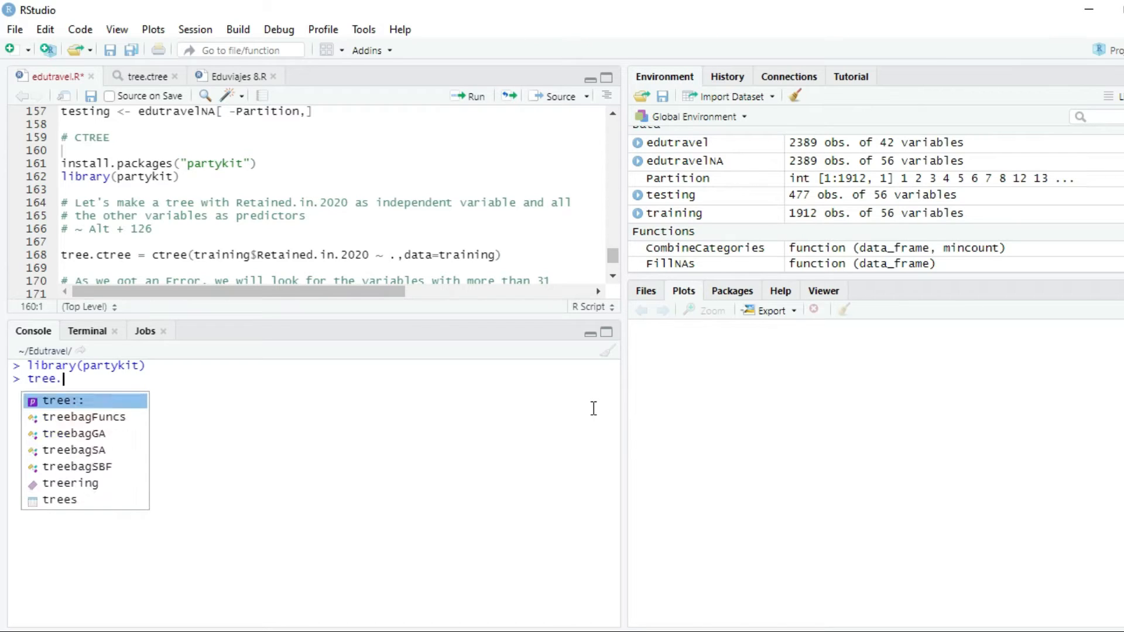
text(ctree =)
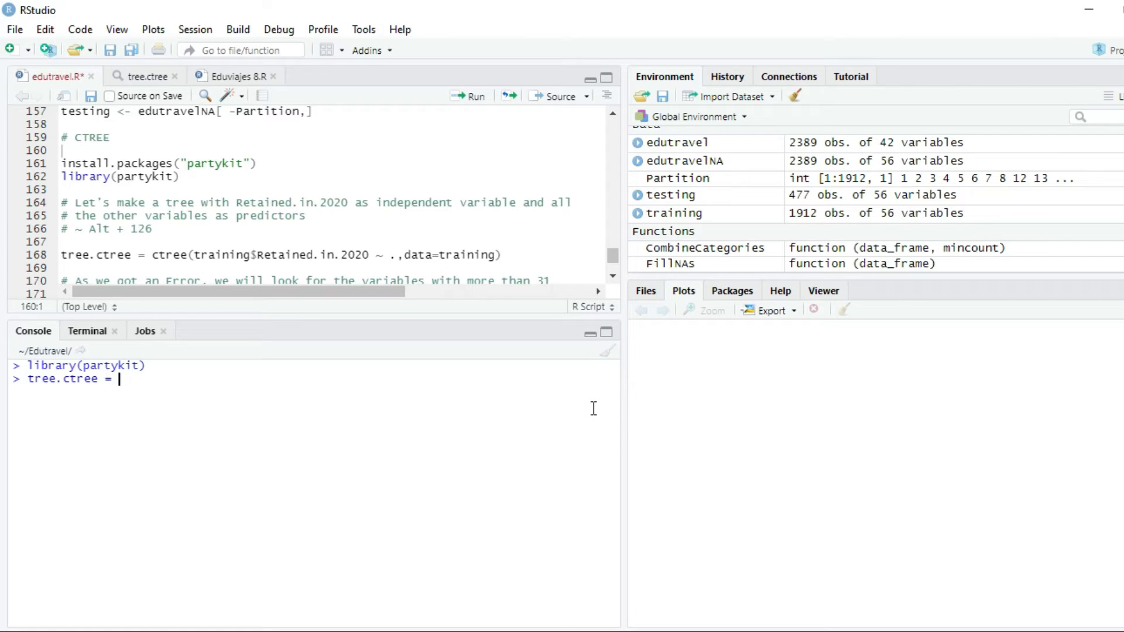
text(ct)
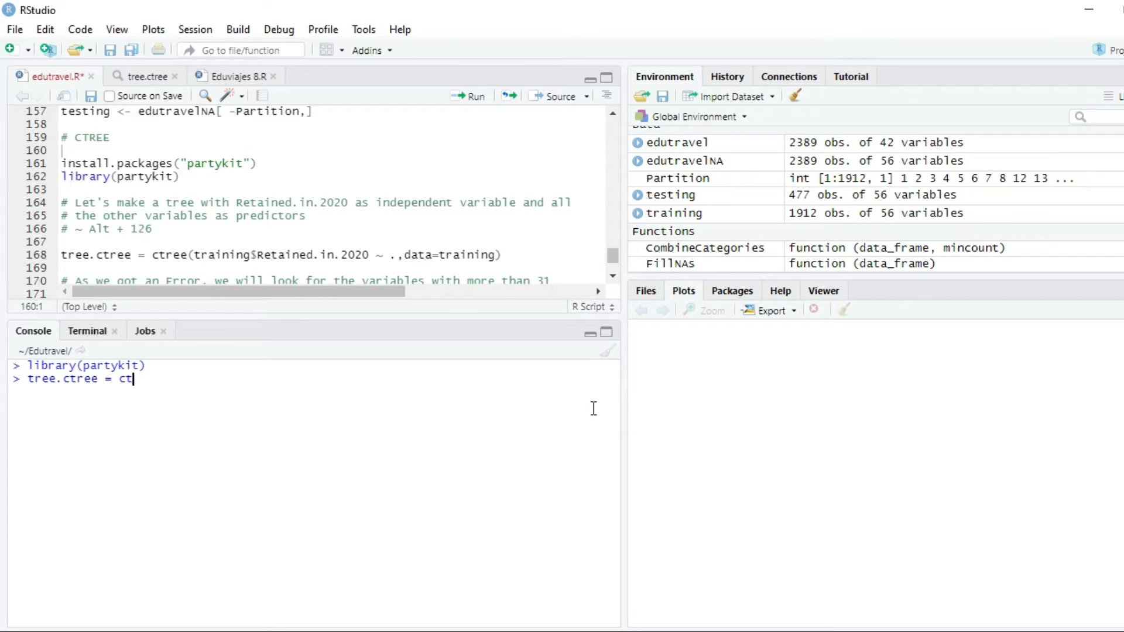
text(ree()
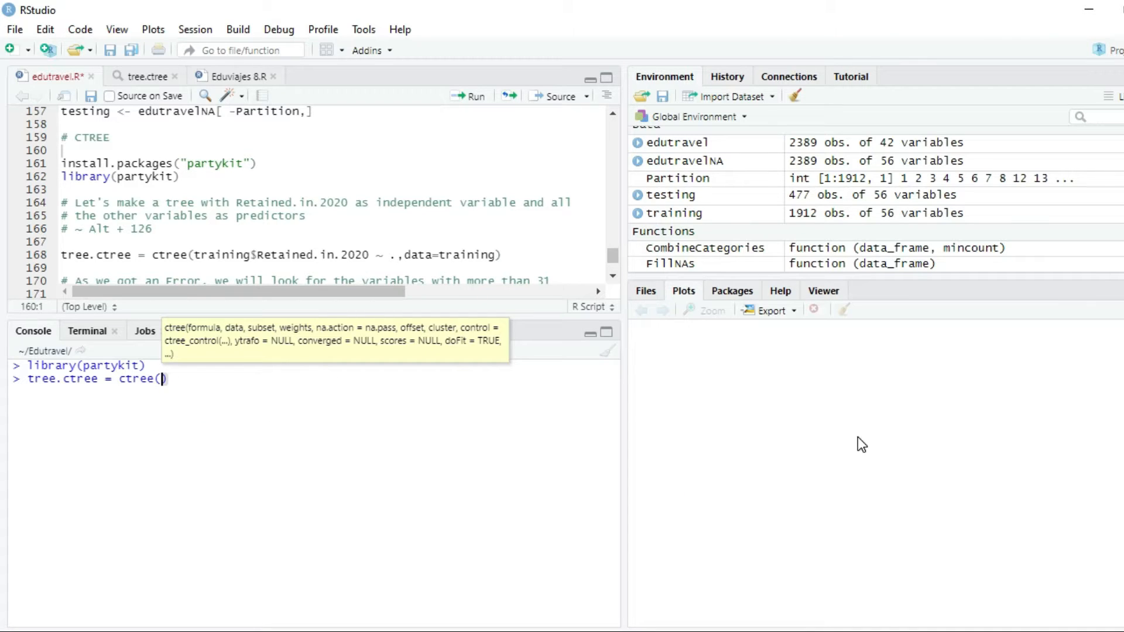
text())
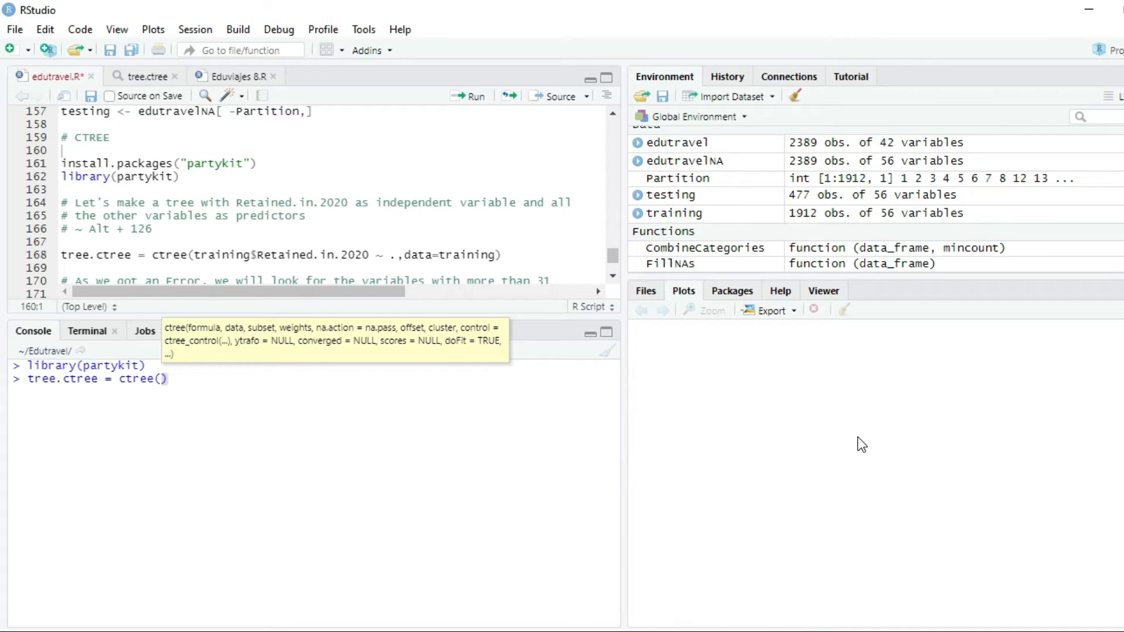
text(tr)
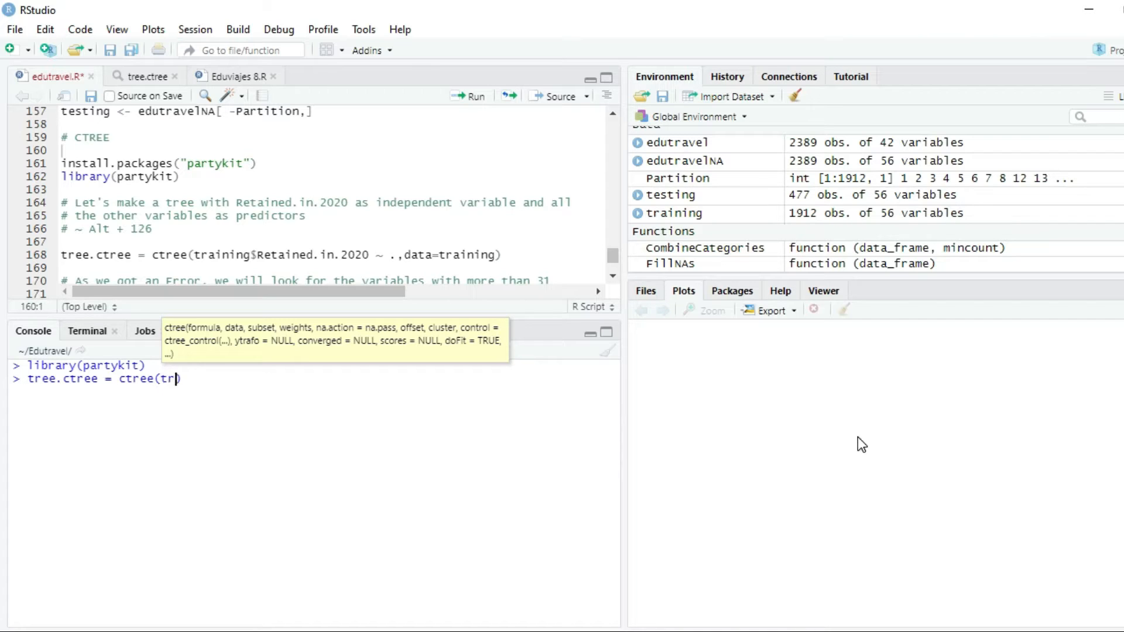
text(a)
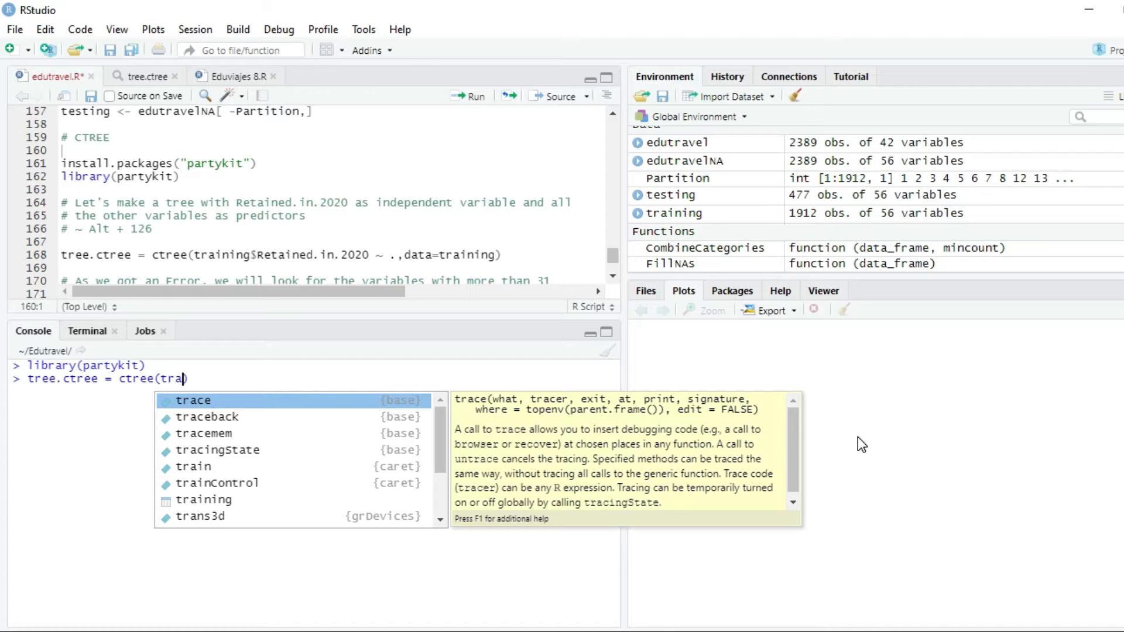
text(i)
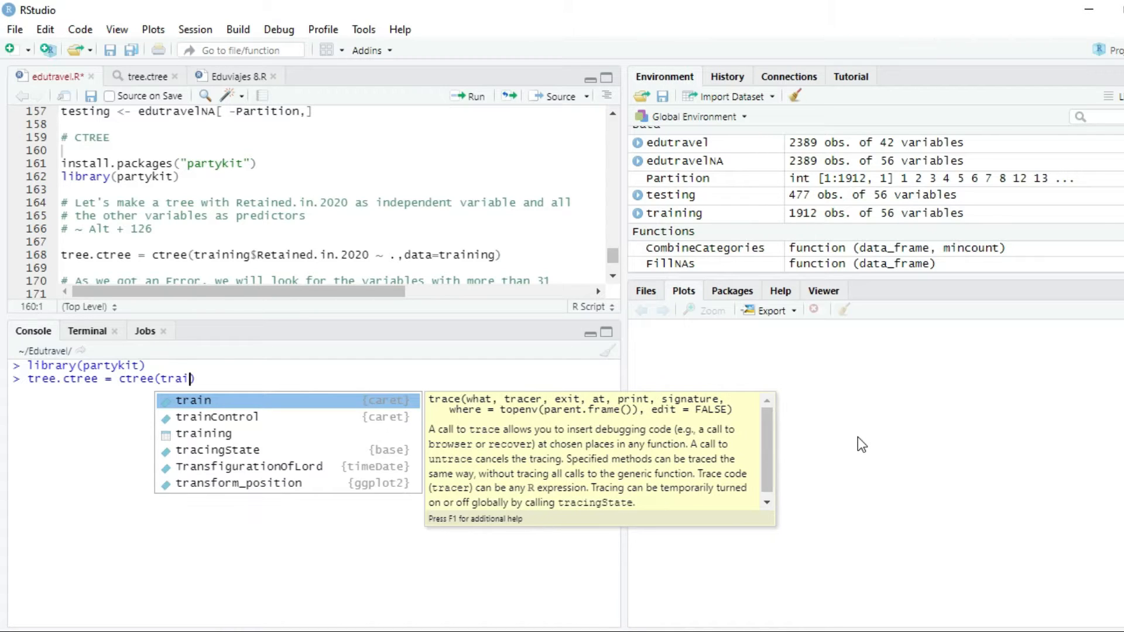
text(nin)
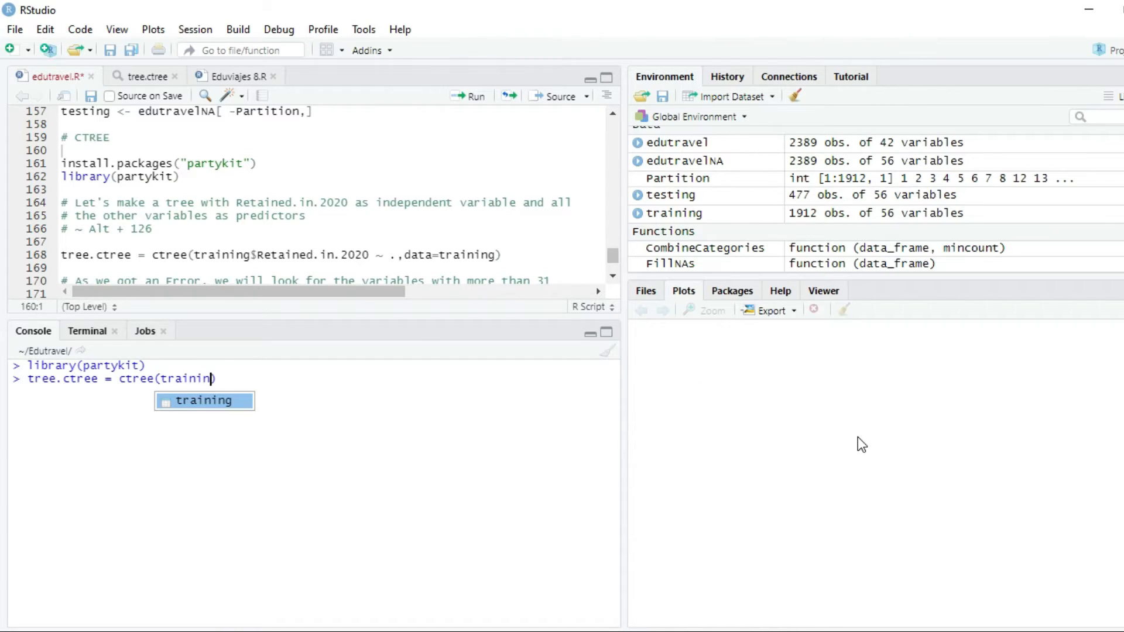
key(Tab)
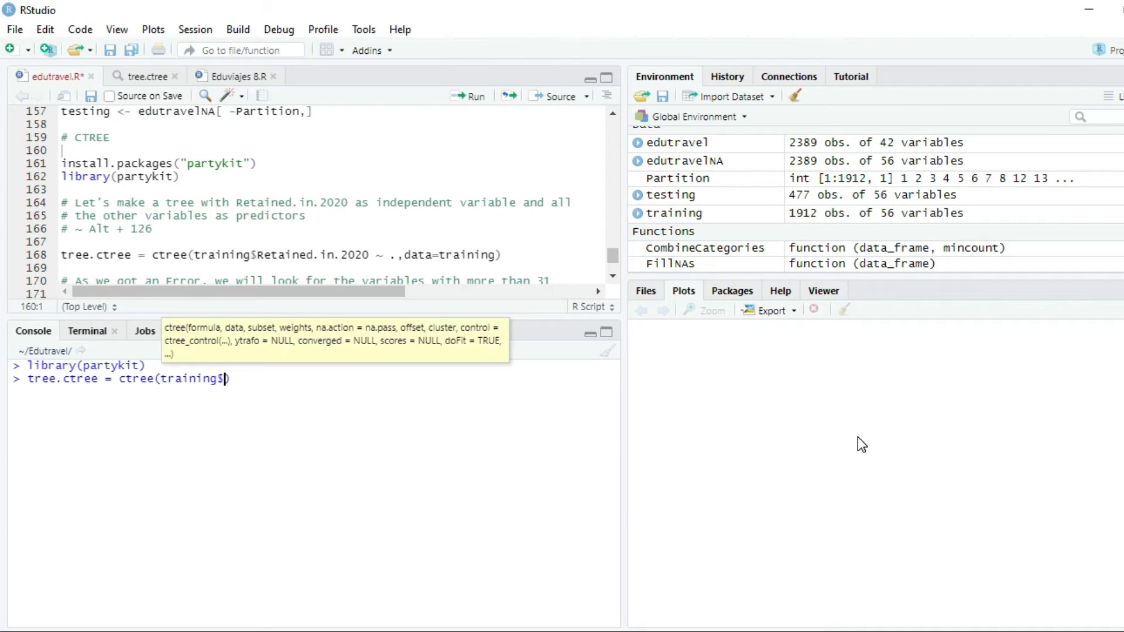
text($)
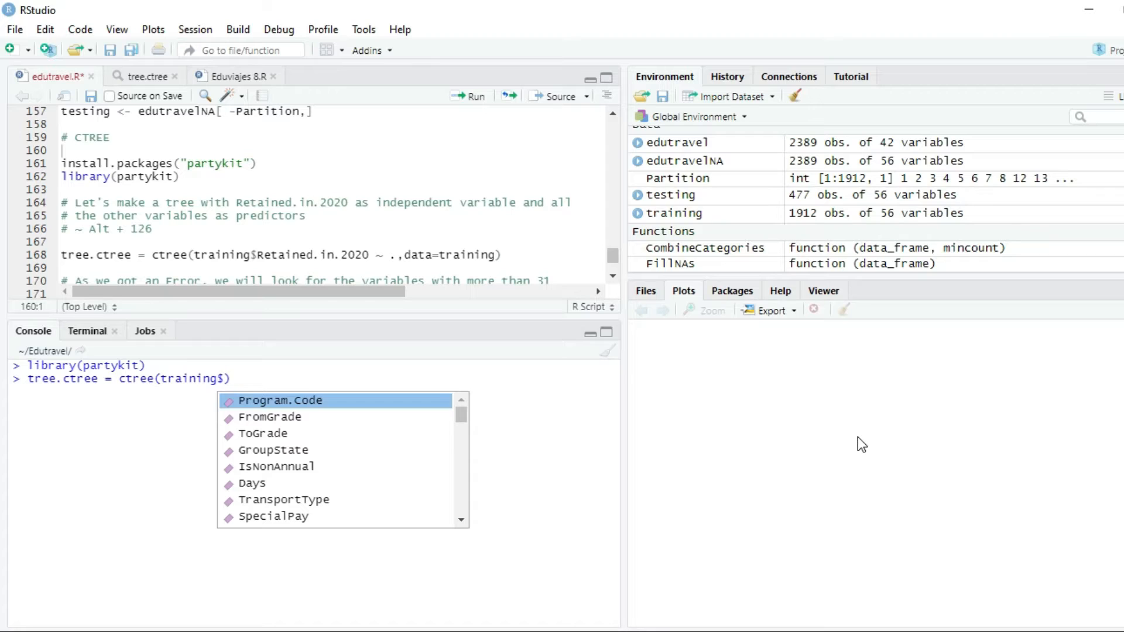
text(Re)
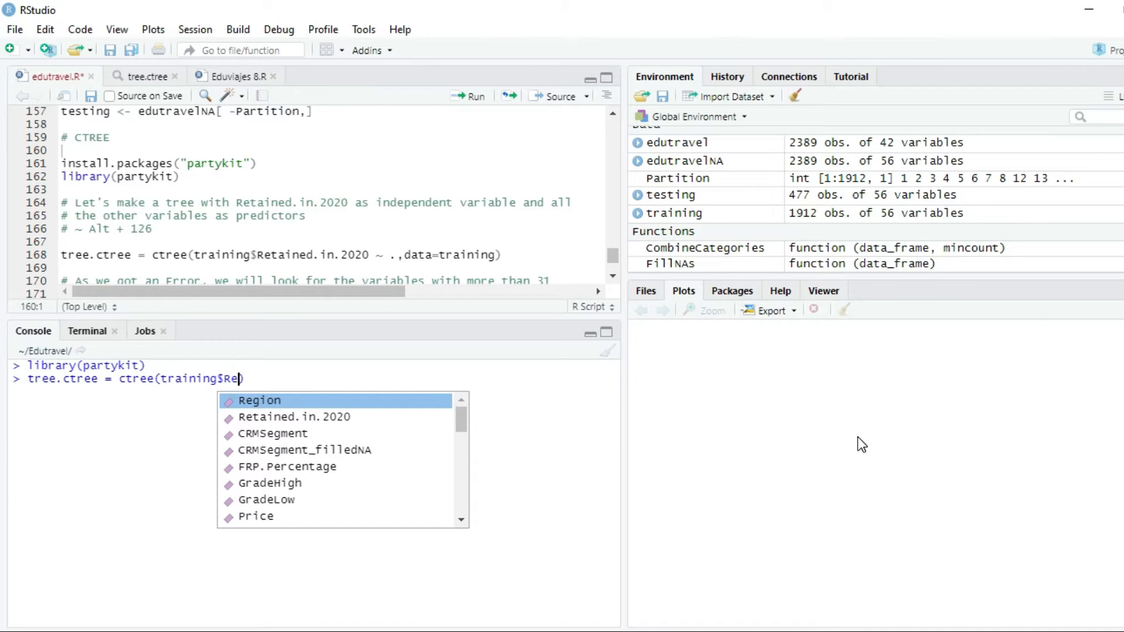
text(tained.in.2020)
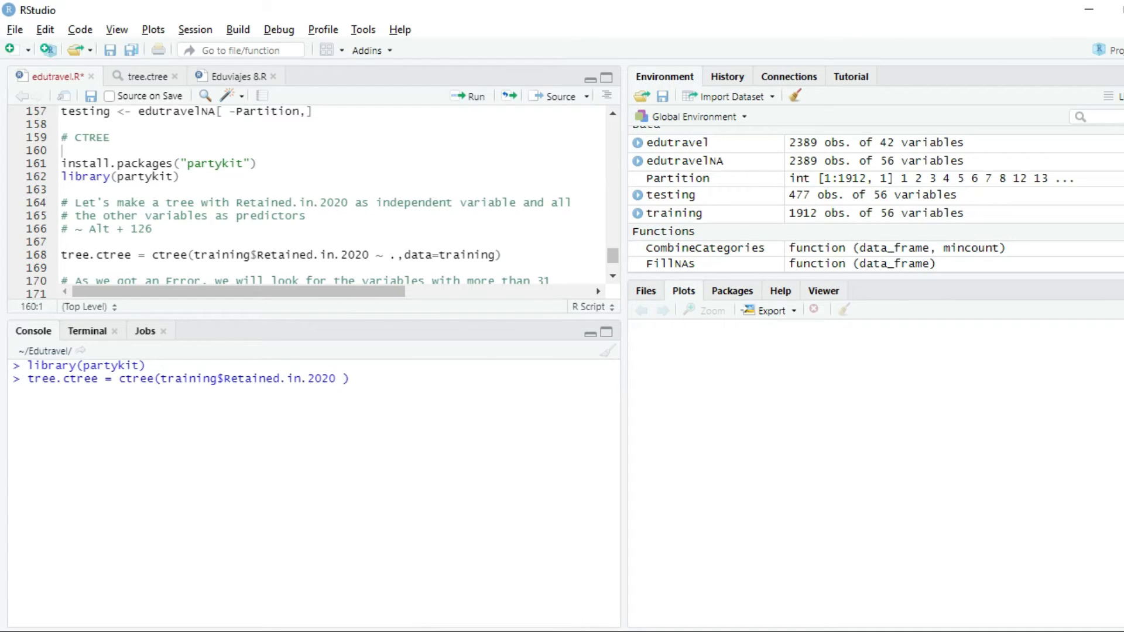
Complete the formula as ~ . with data = training, choosing training from autocomplete.
text(~)
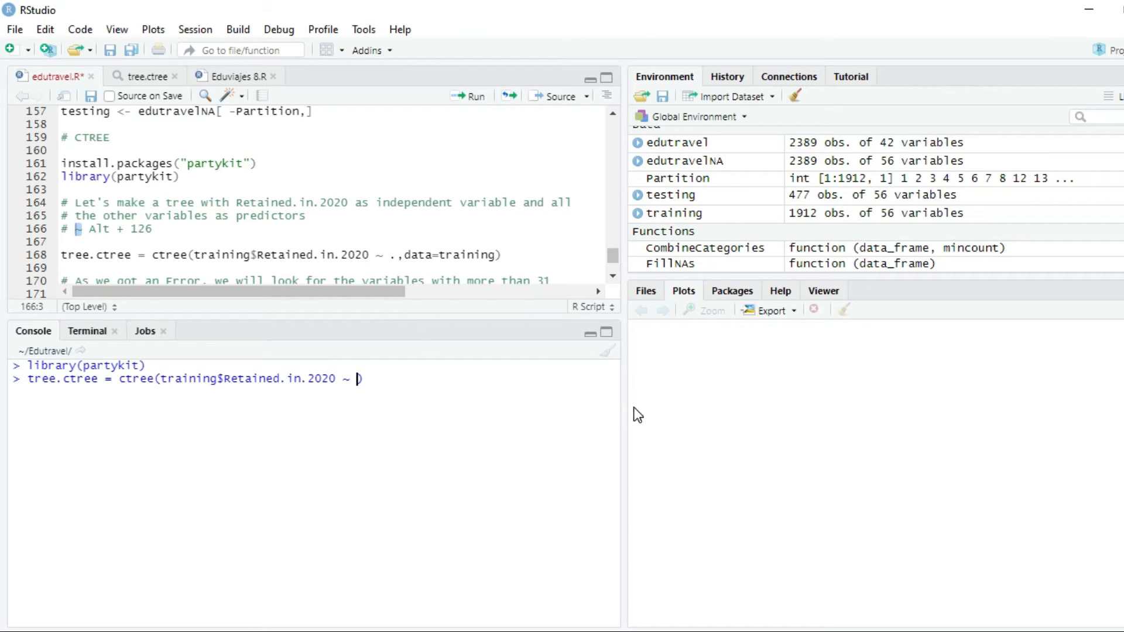
mouse_move(732, 400)
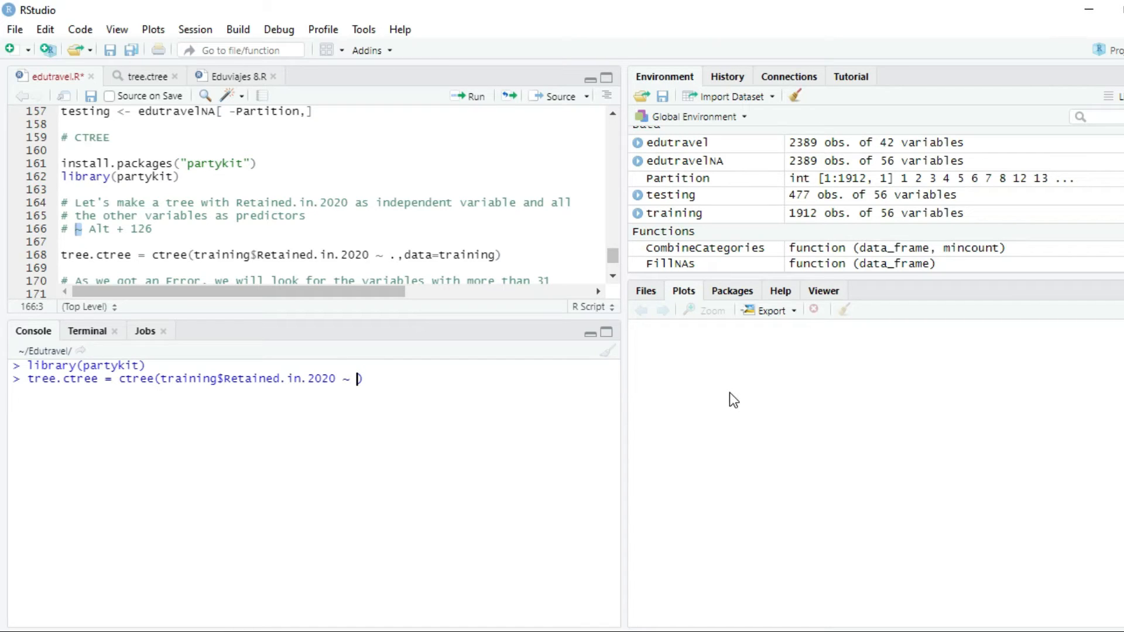
text(.)
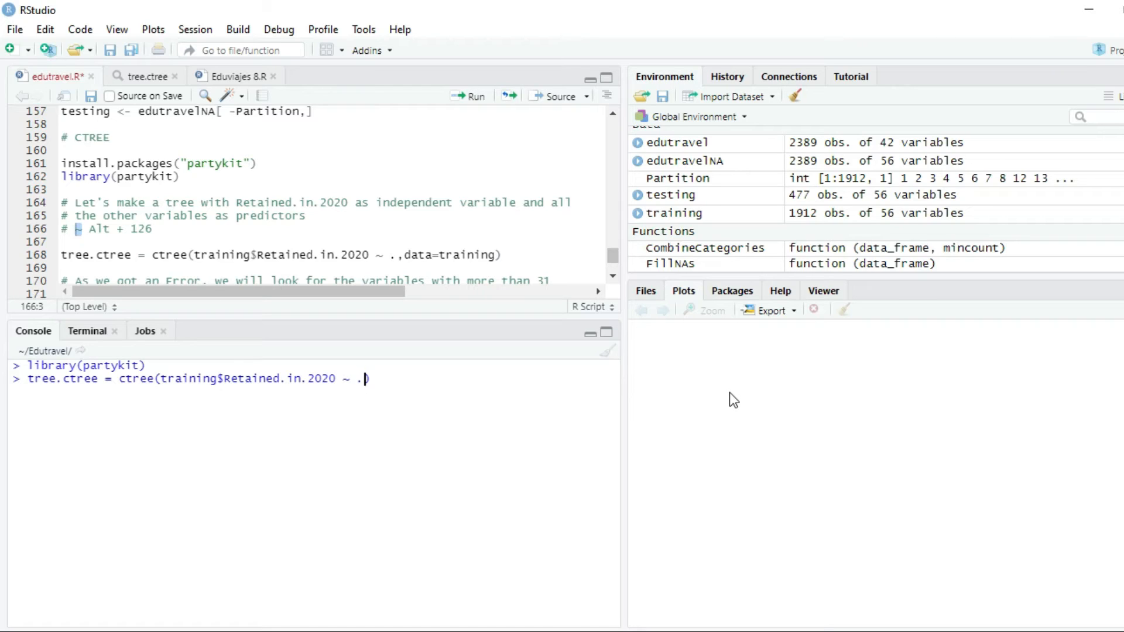
mouse_move(506, 346)
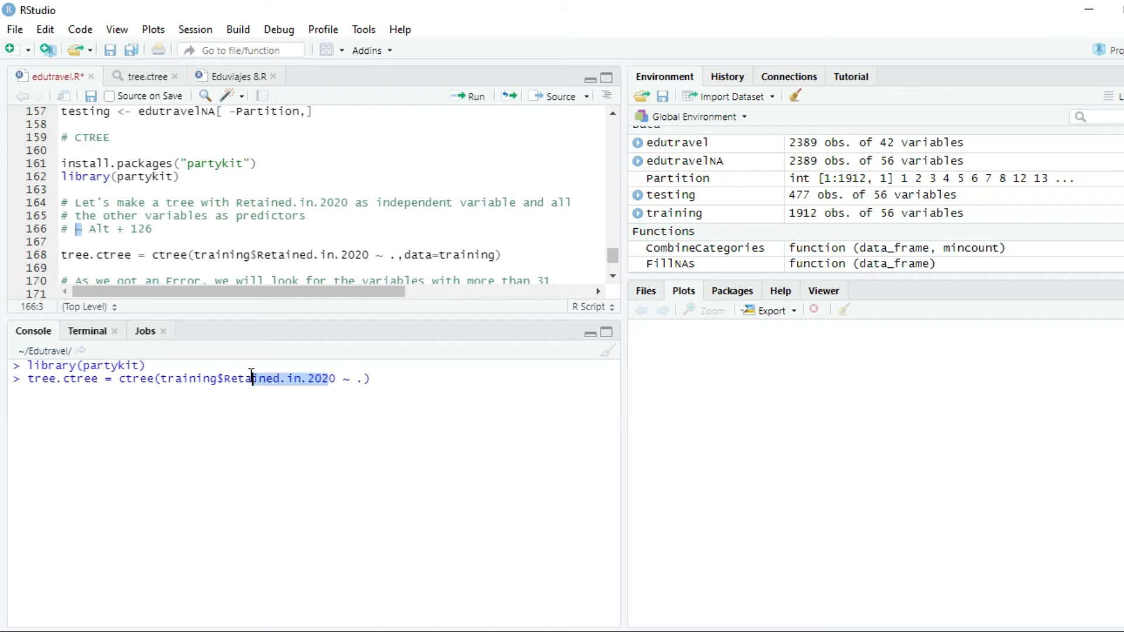
mouse_move(372, 377)
text(, )
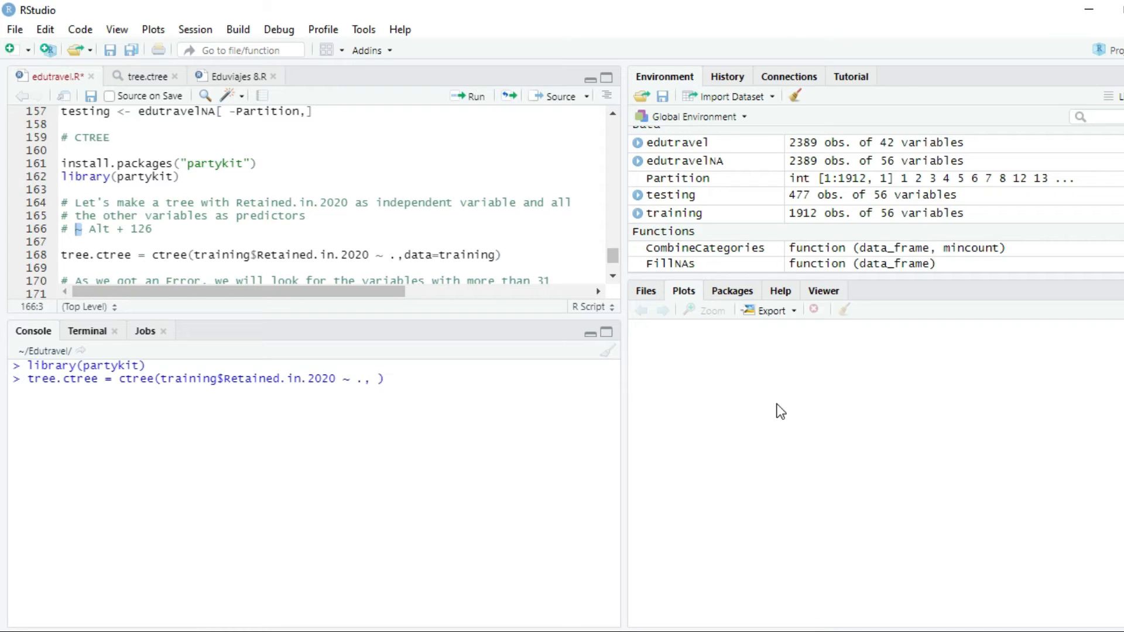
text(data = tra)
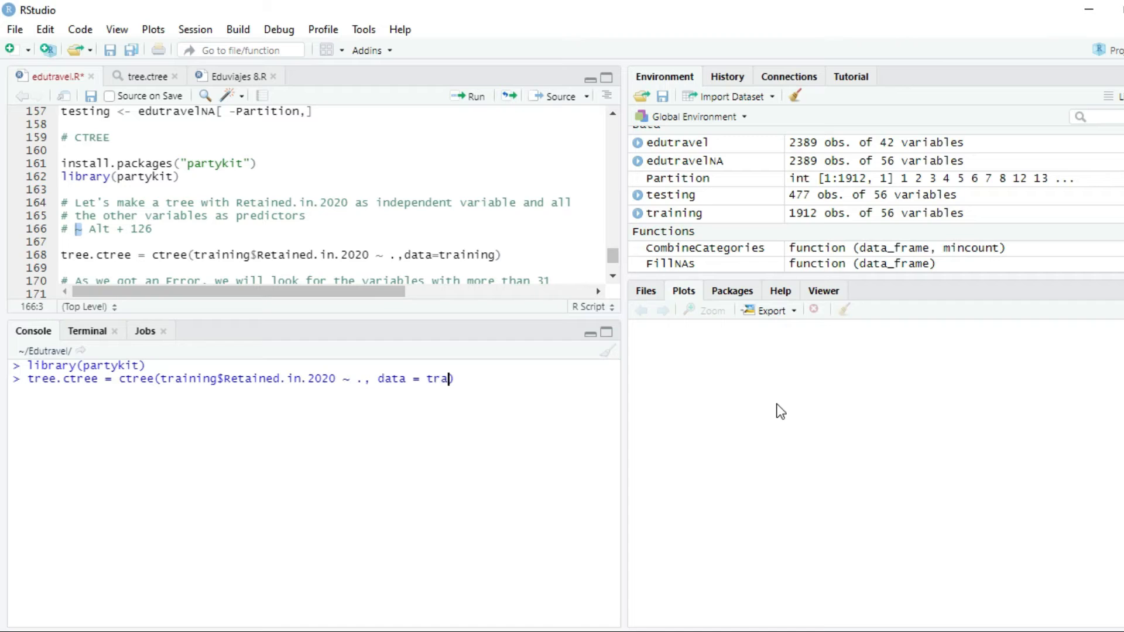
text(i)
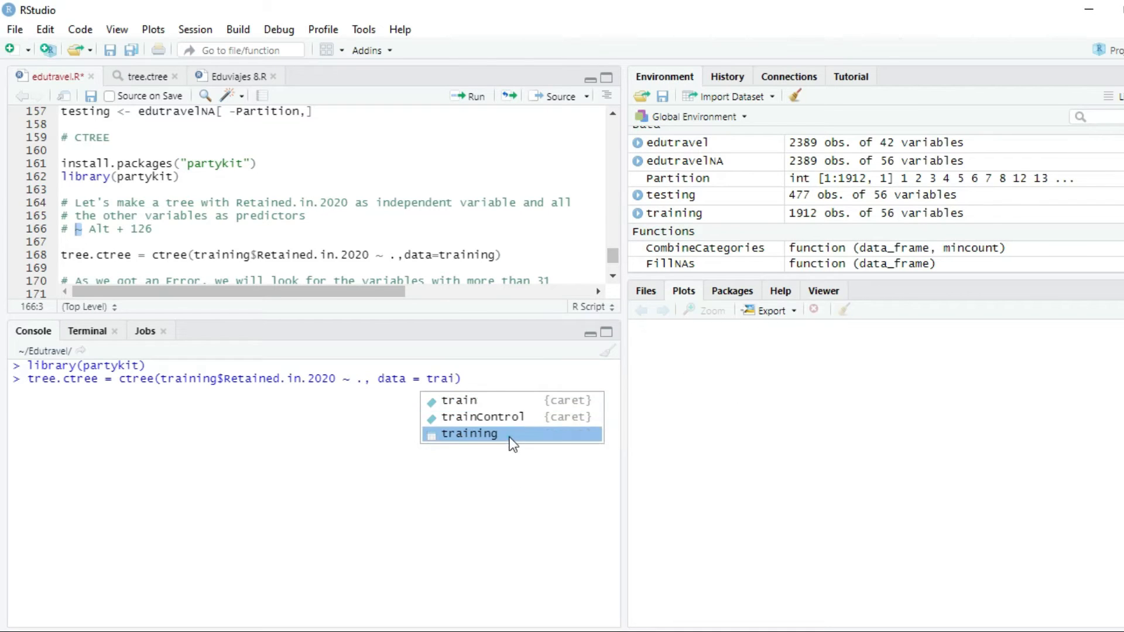
click(470, 433)
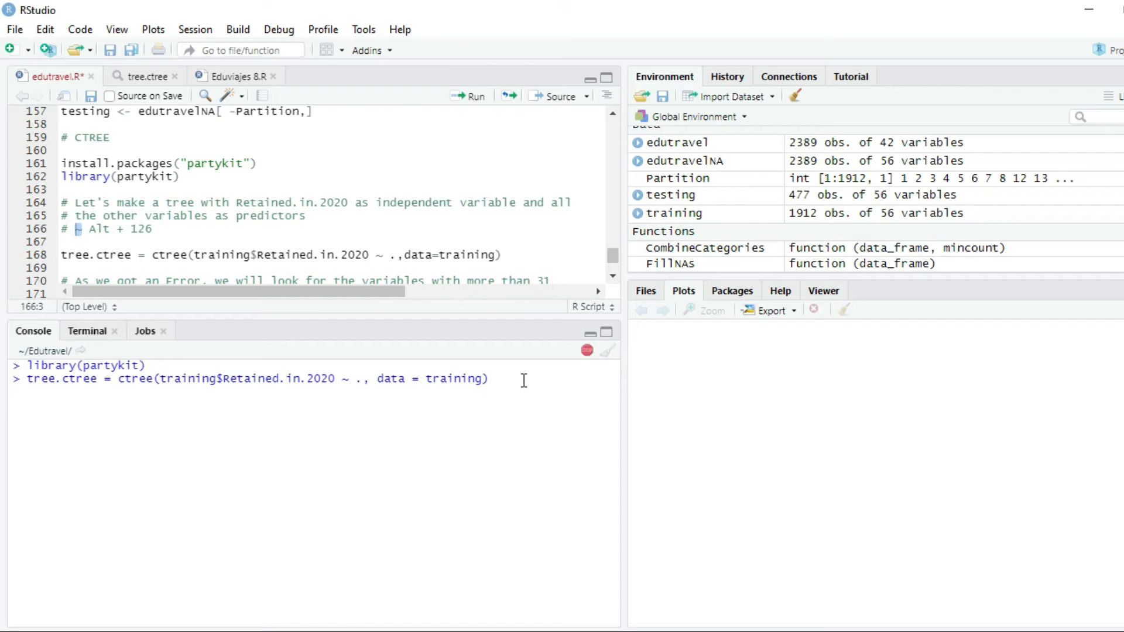
Run the ctree command, which errors on unordered splits in >= 31 levels.
key(Enter)
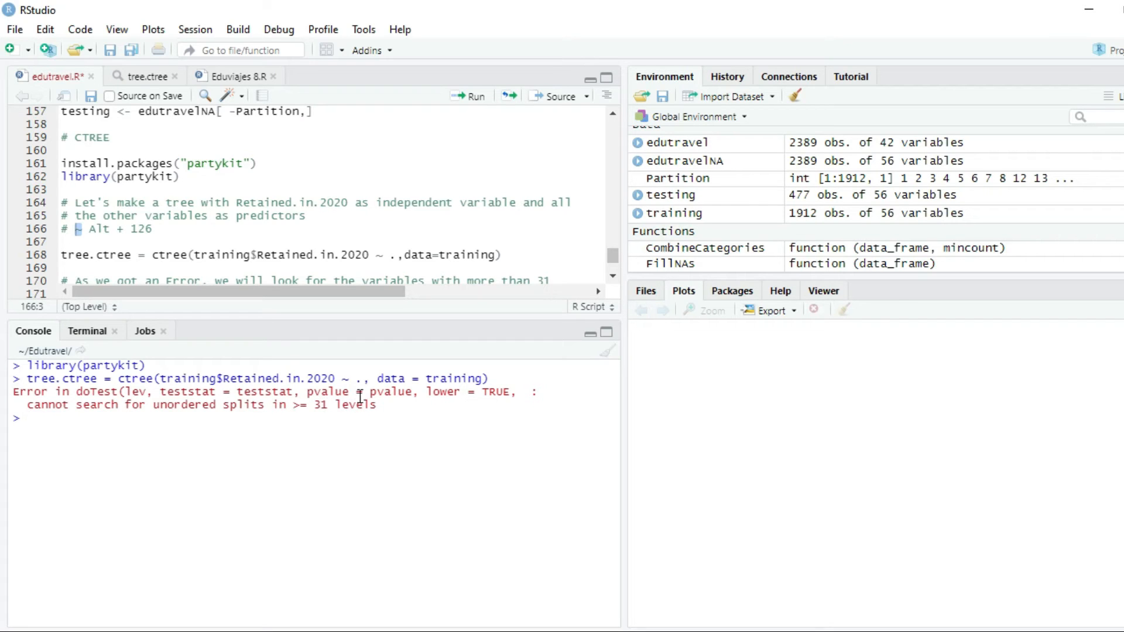
mouse_move(639, 229)
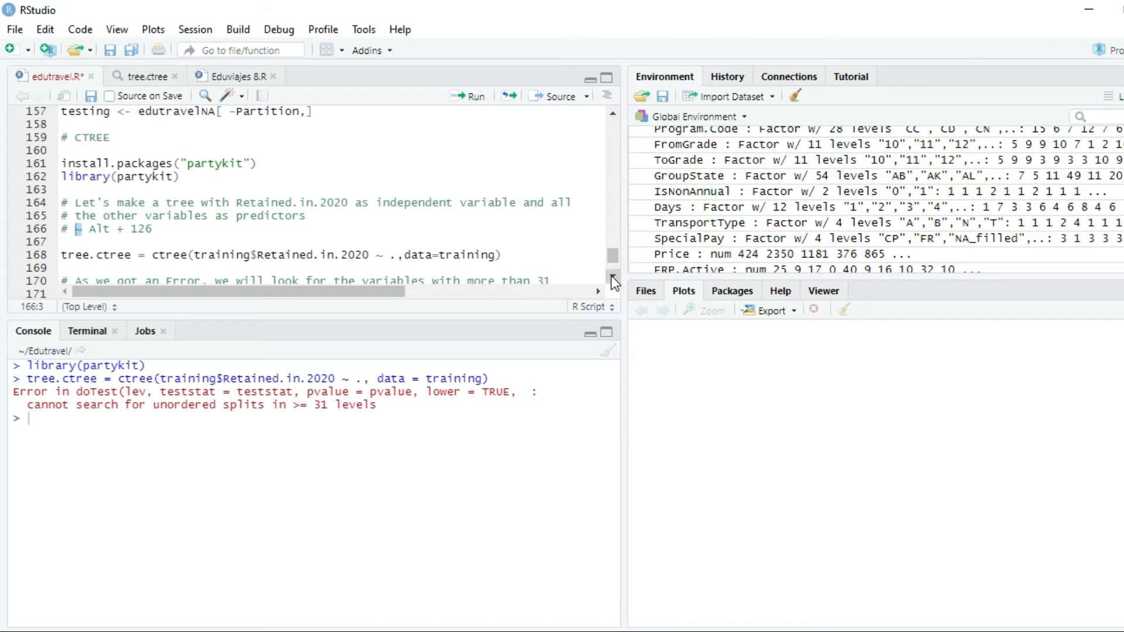
mouse_move(754, 176)
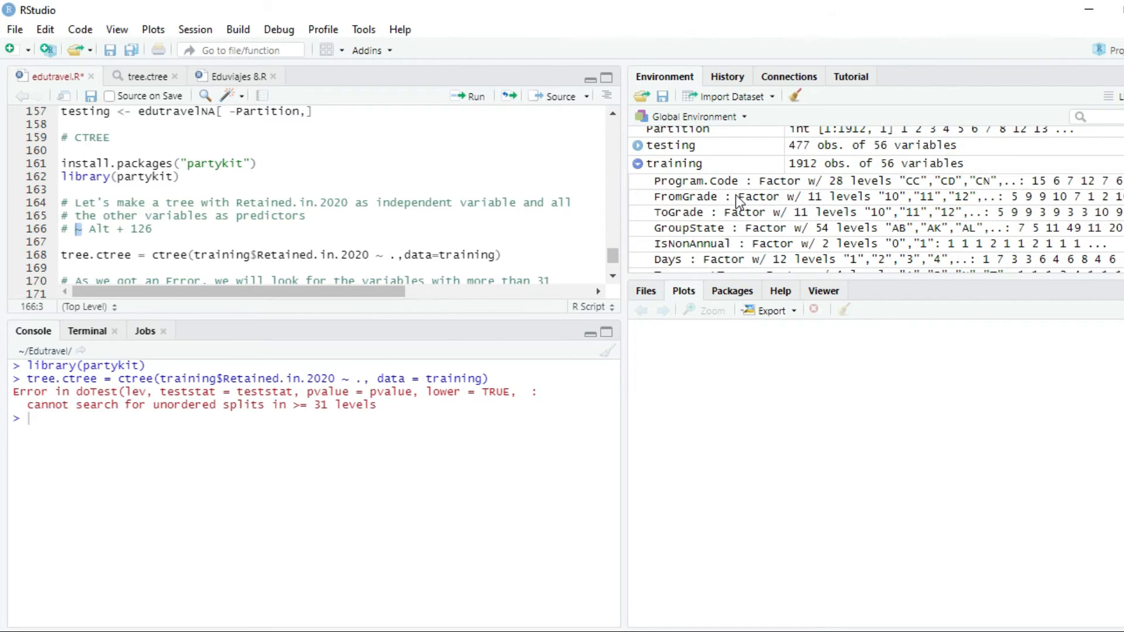
click(833, 182)
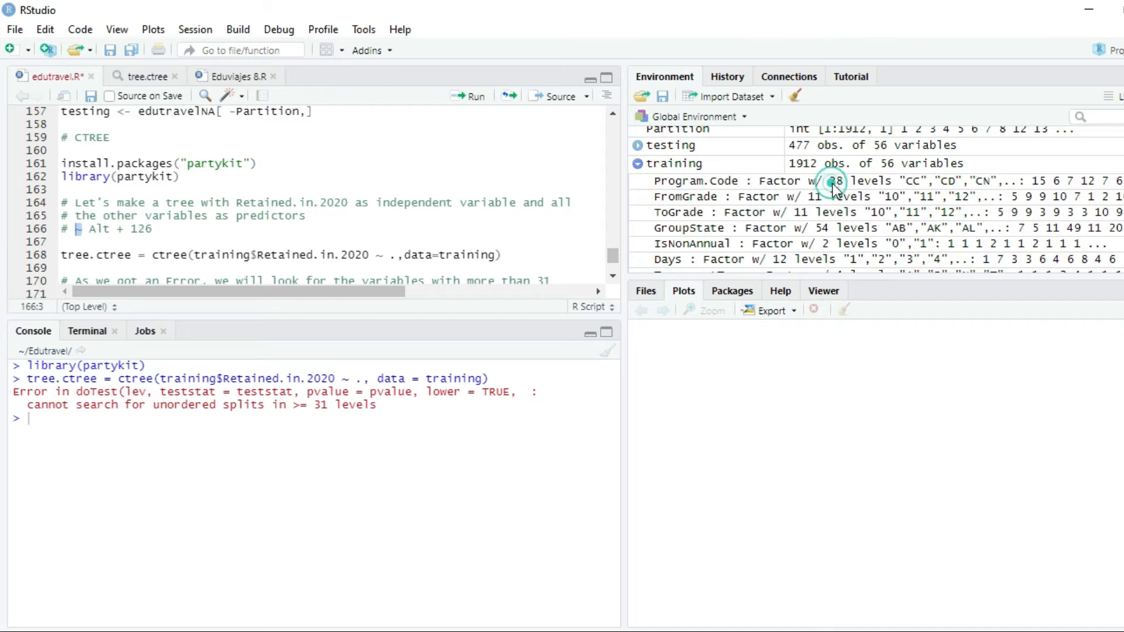
mouse_move(832, 233)
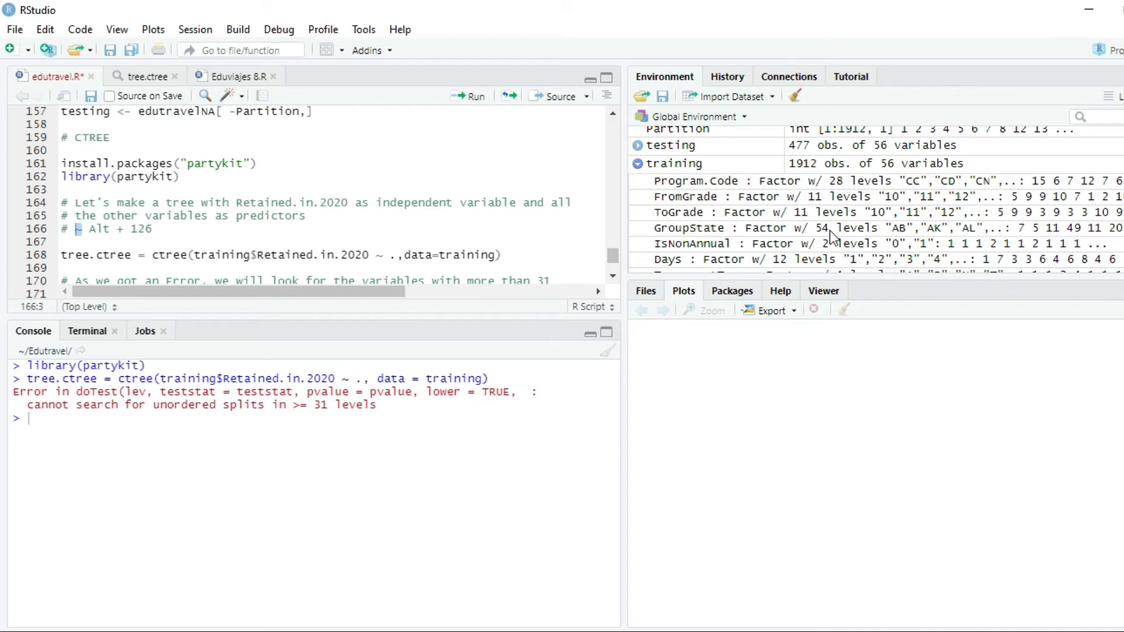
mouse_move(840, 235)
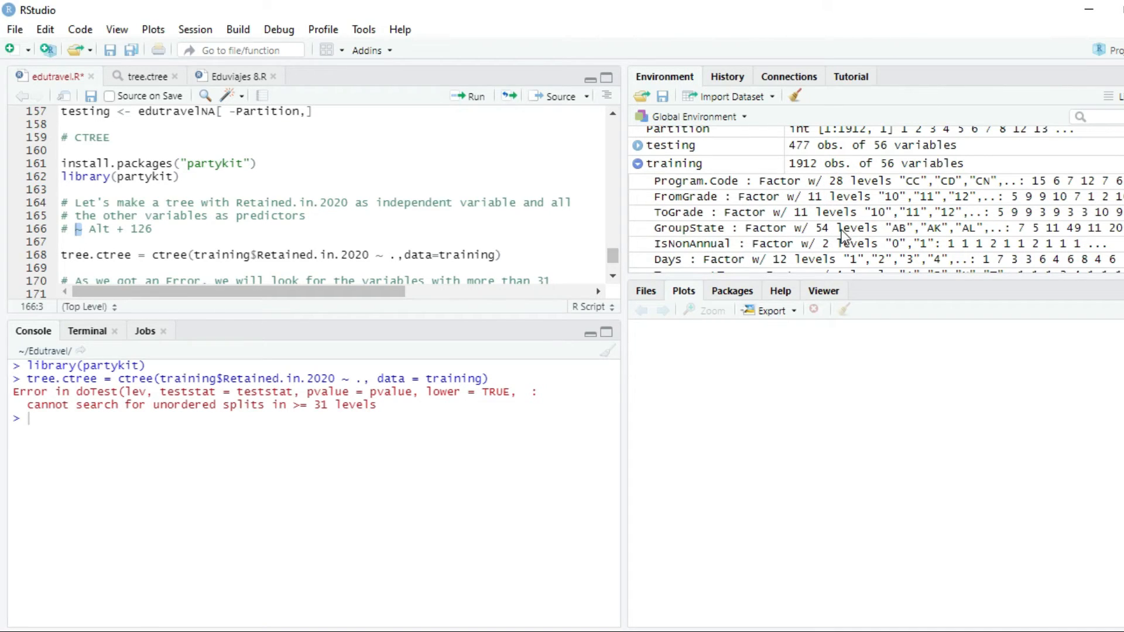
mouse_move(754, 217)
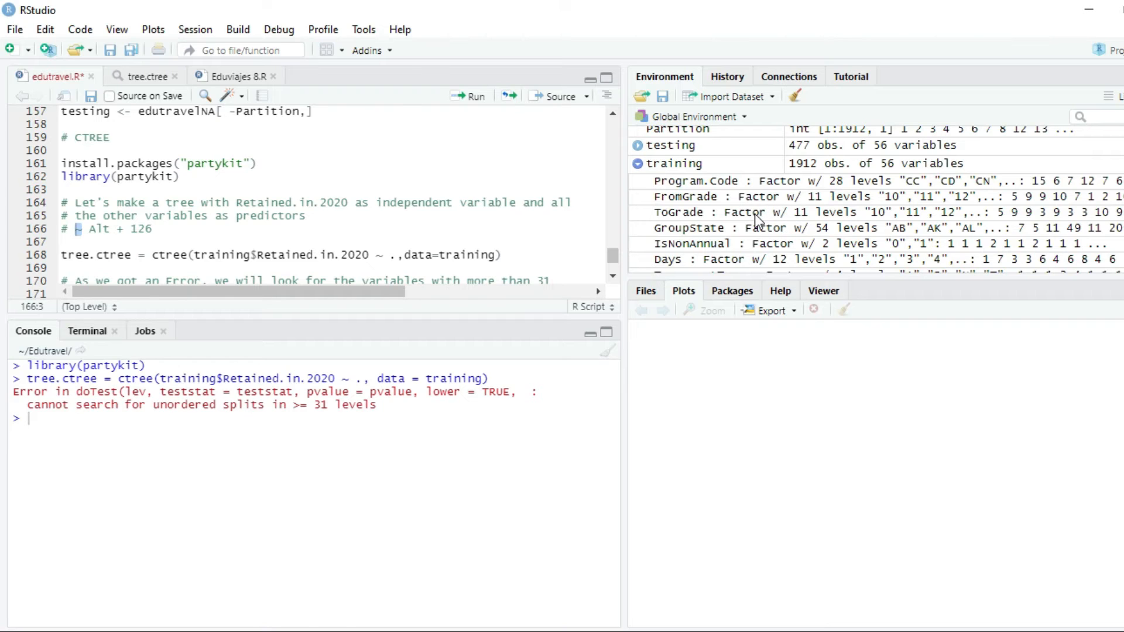
scroll(down, 3)
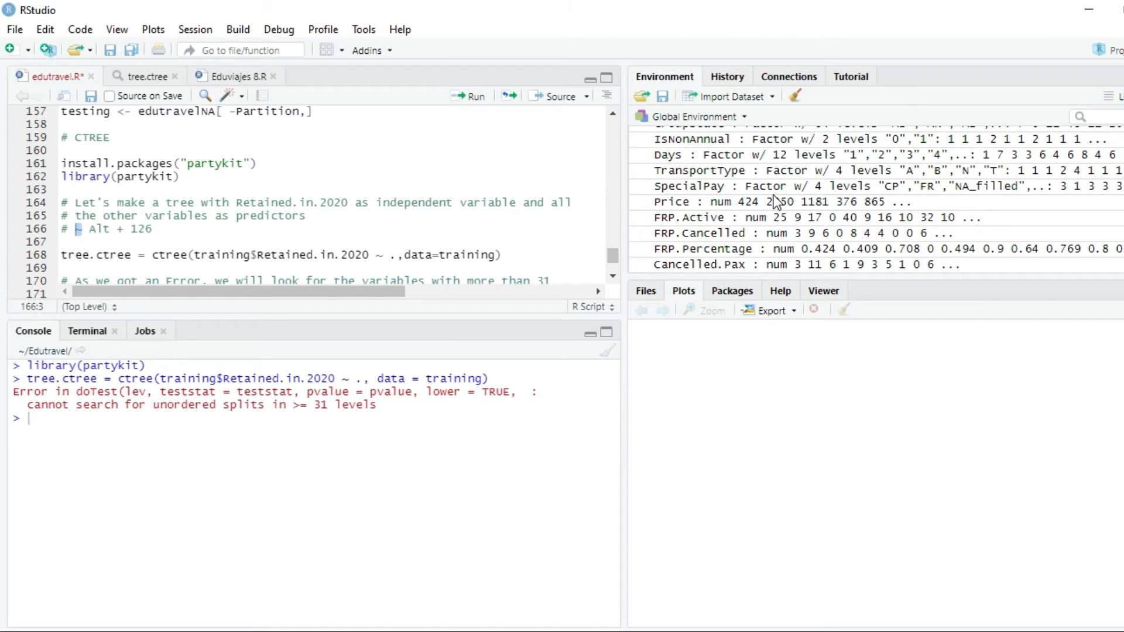
scroll(down, 3)
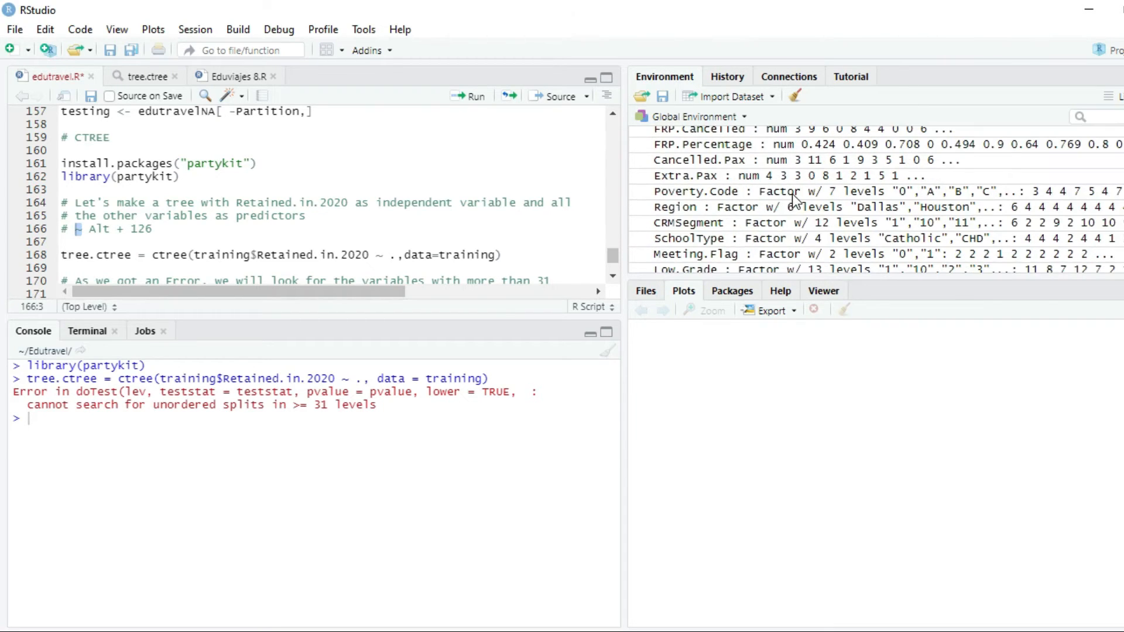
scroll(down, 3)
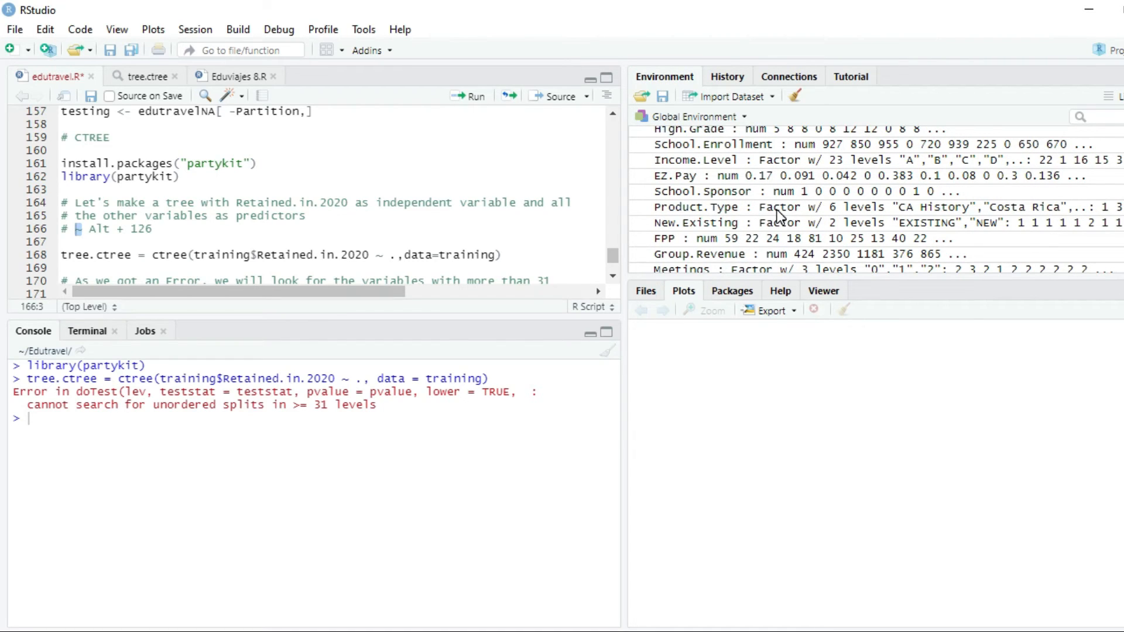
scroll(down, 3)
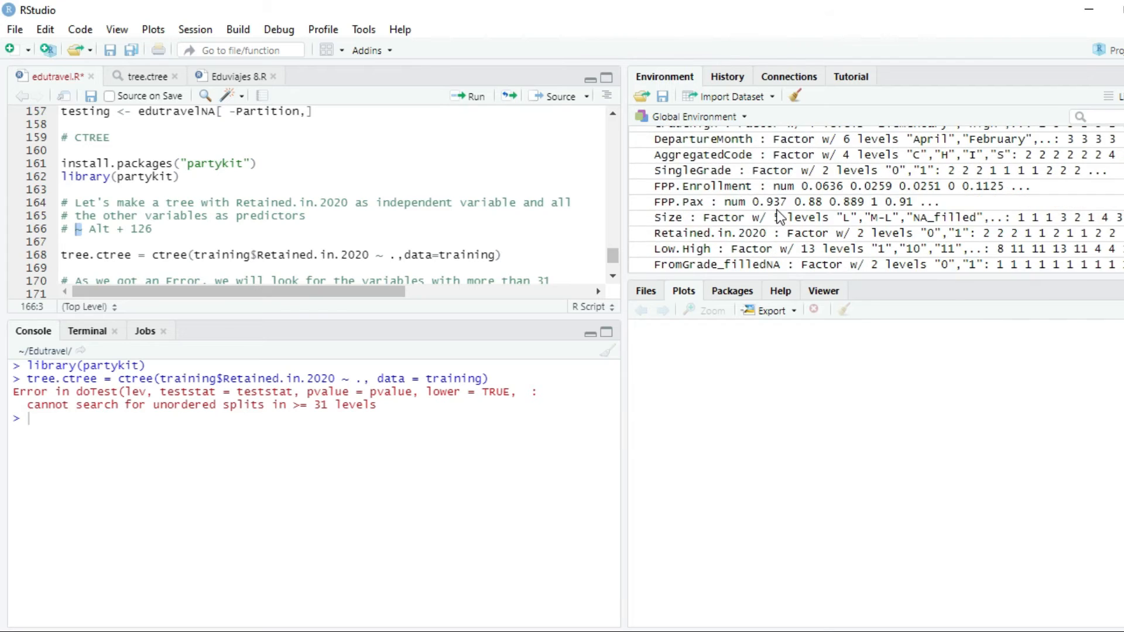
scroll(down, 3)
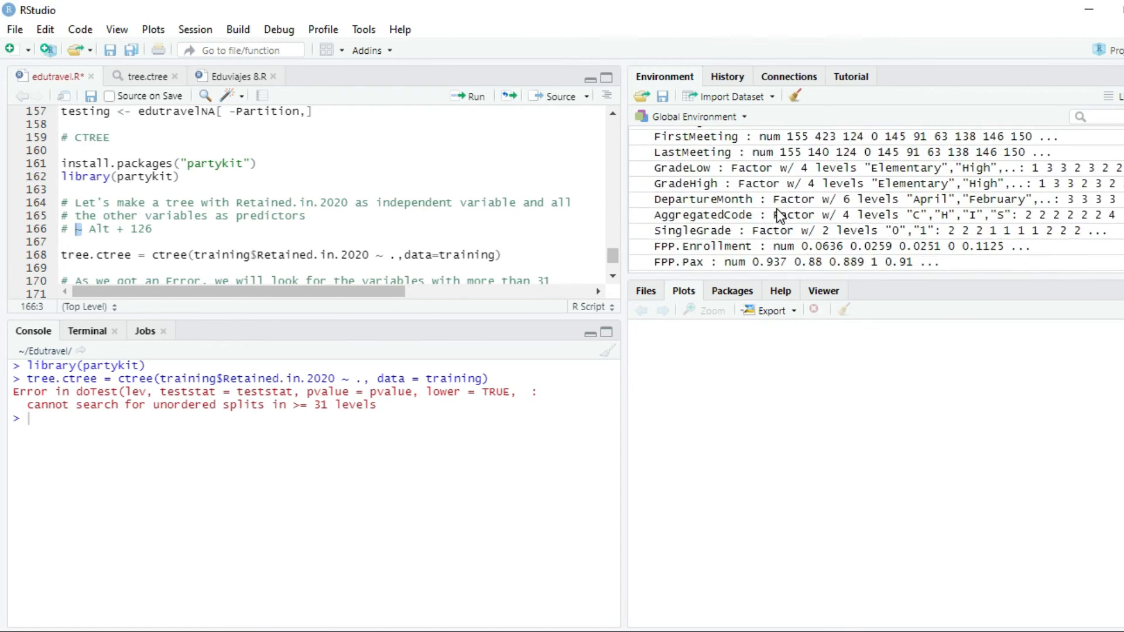
scroll(down, 3)
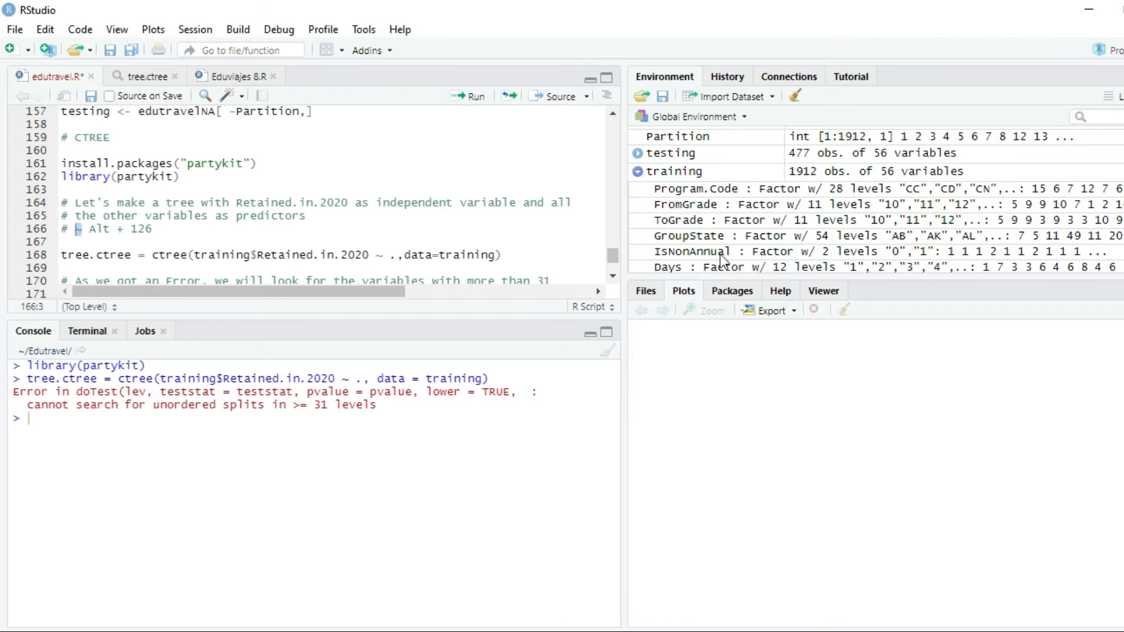
mouse_move(833, 246)
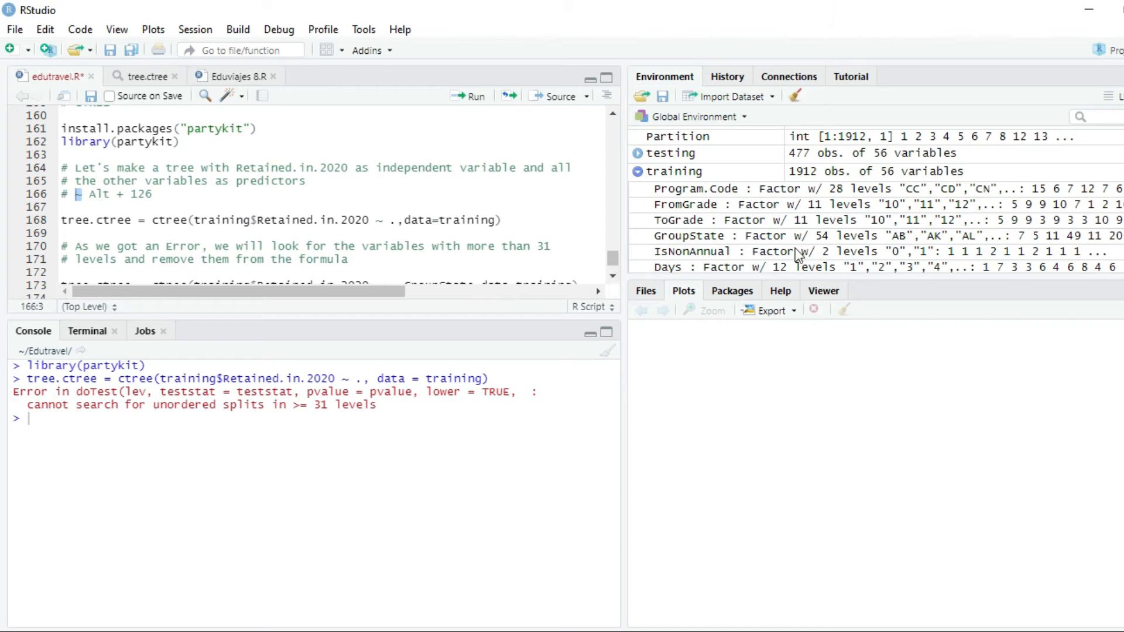
mouse_move(710, 248)
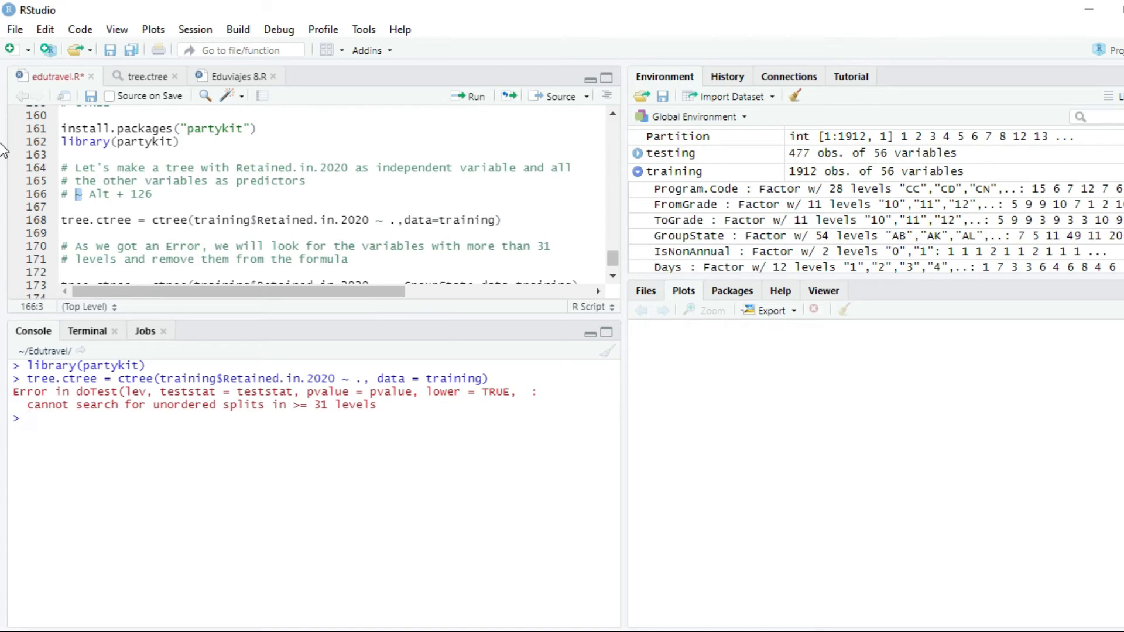
Type tree.ctree = ctree(training$Retained.in.2020 ~ . in the console.
text(t)
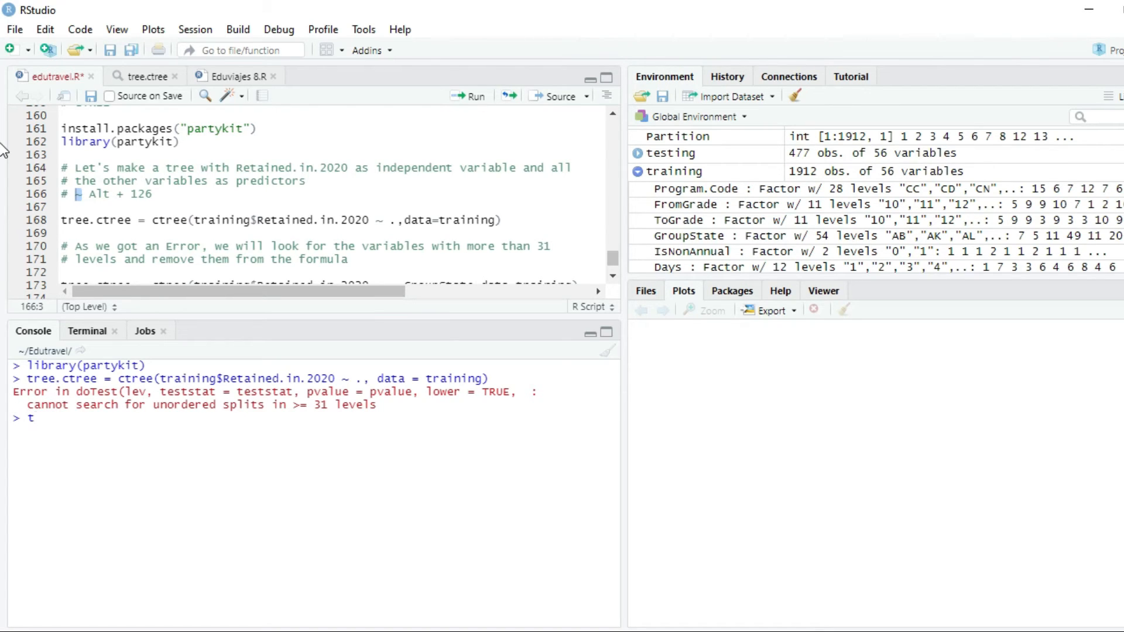
text(ree.c)
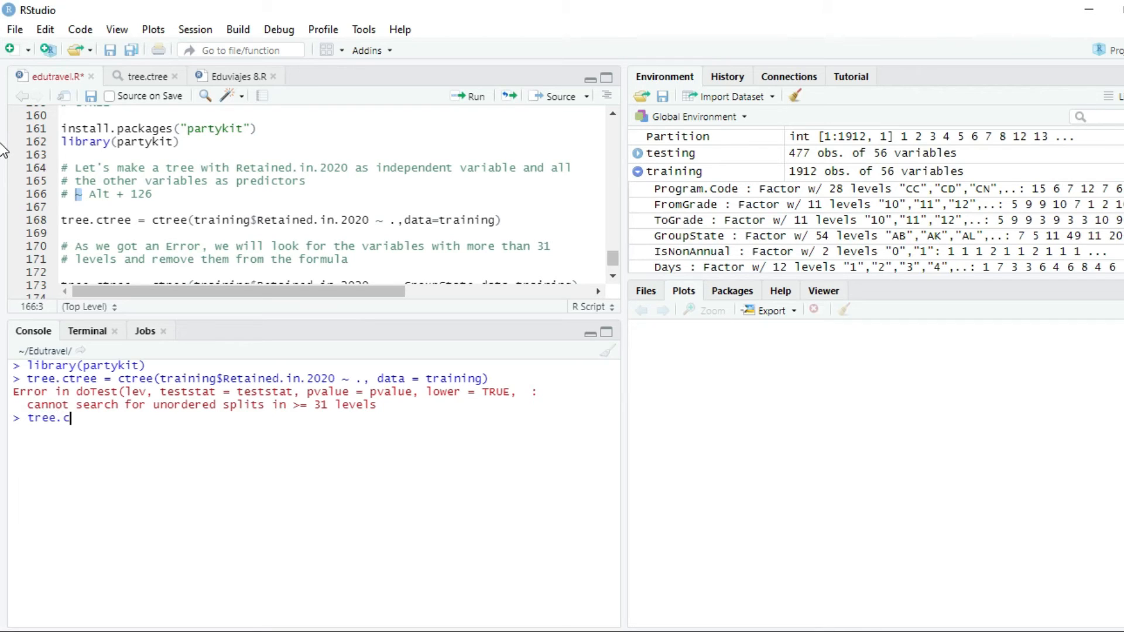
text(tree)
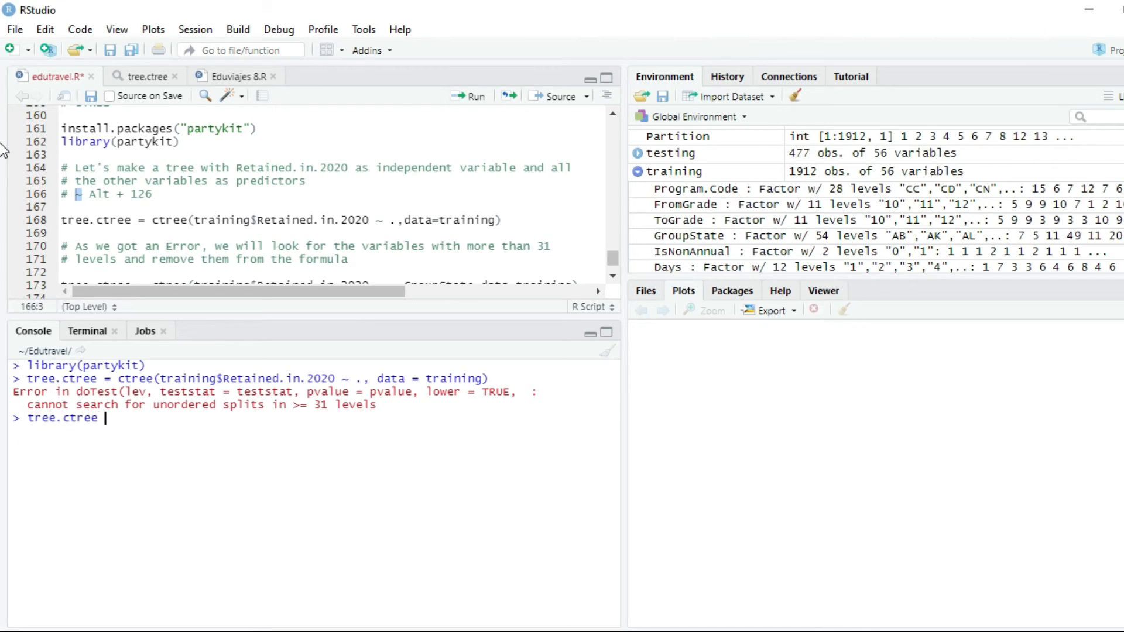
text(= ctree)
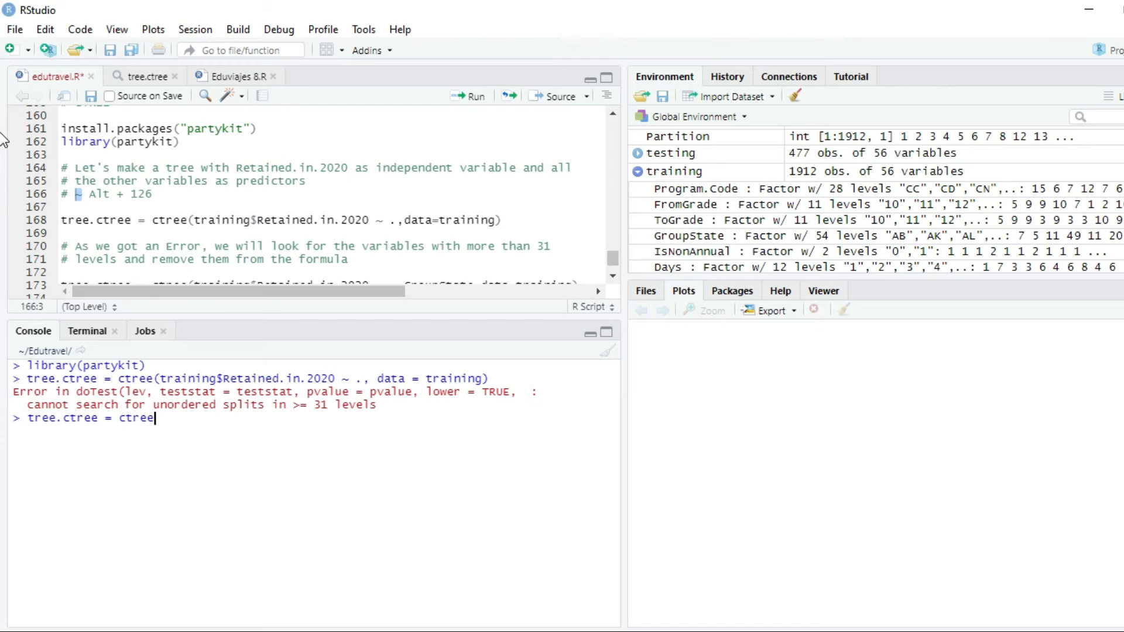
text(()
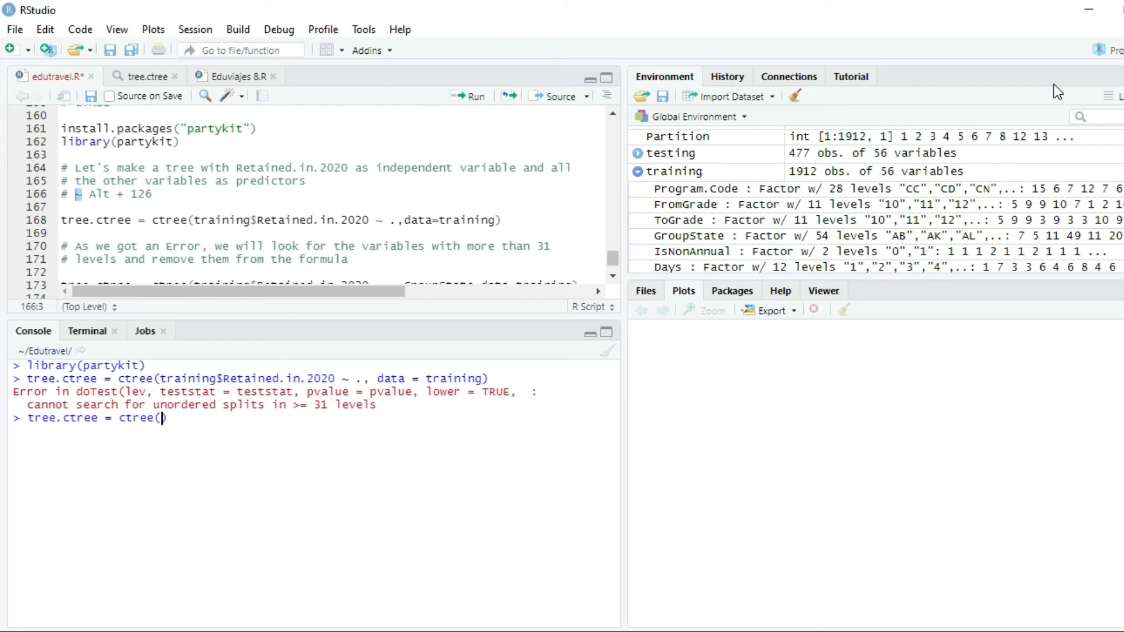
text(trai)
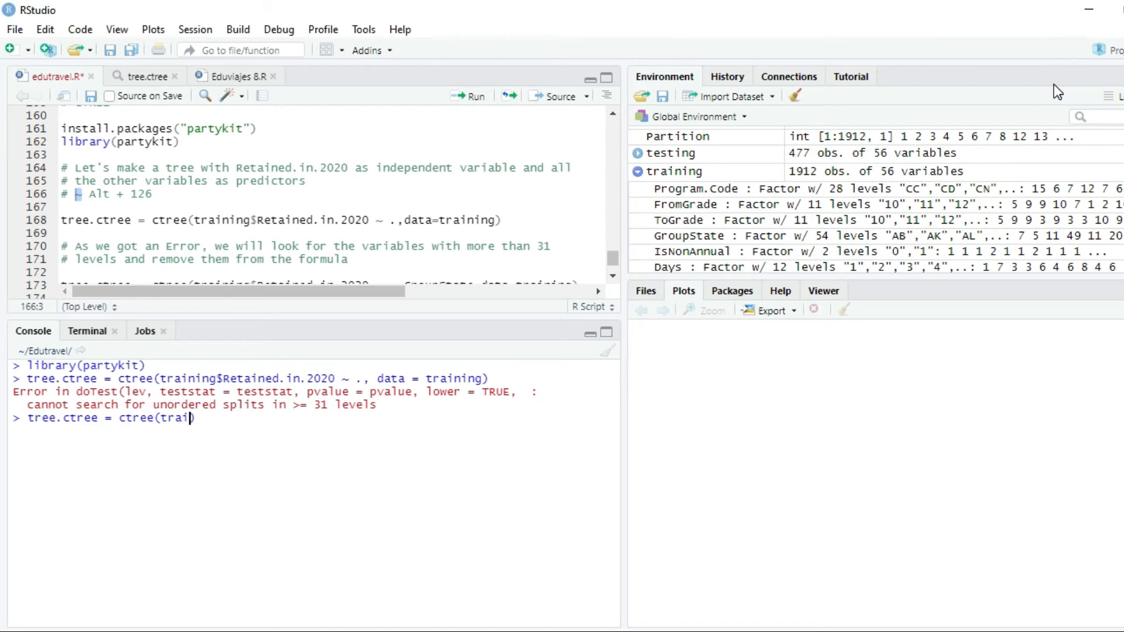
text(ning)
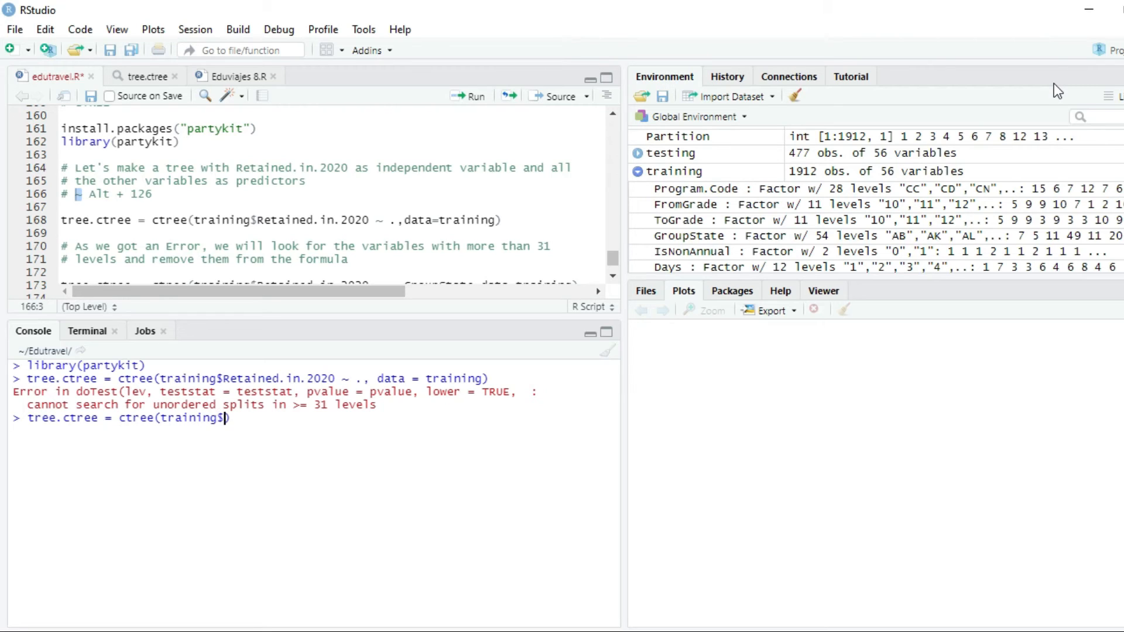
text($)
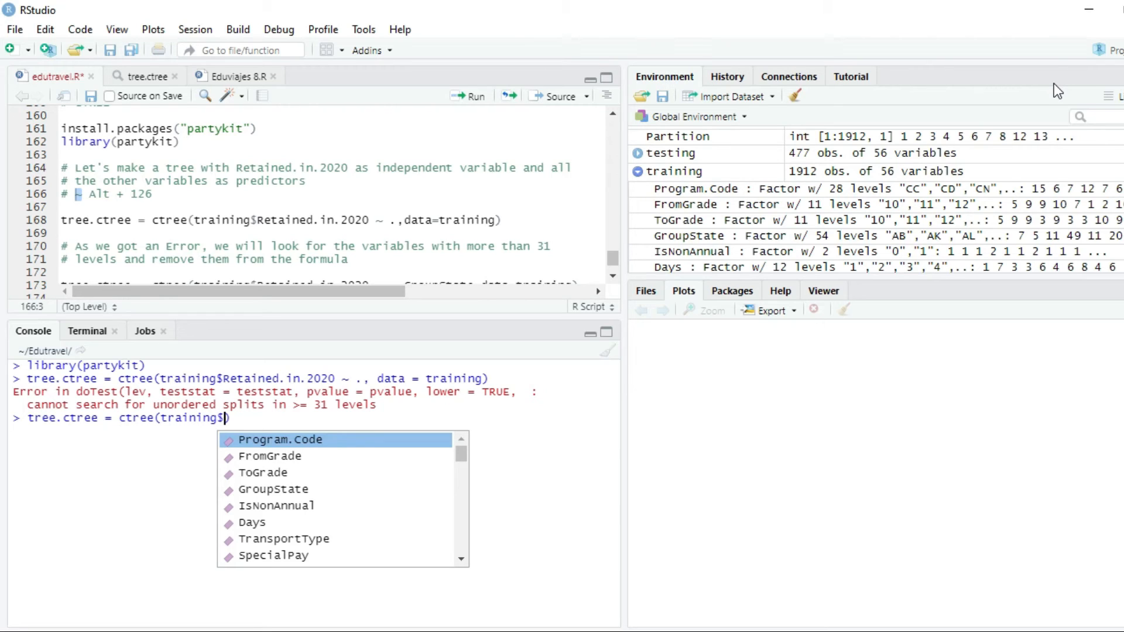
text(Retained.in.2020)
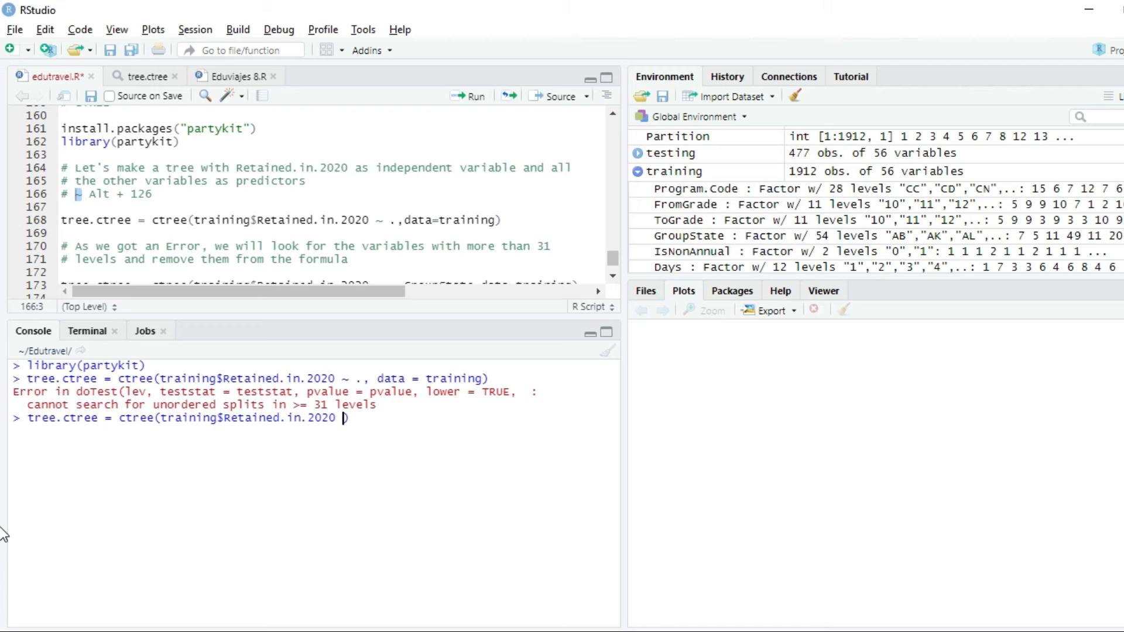
text(~)
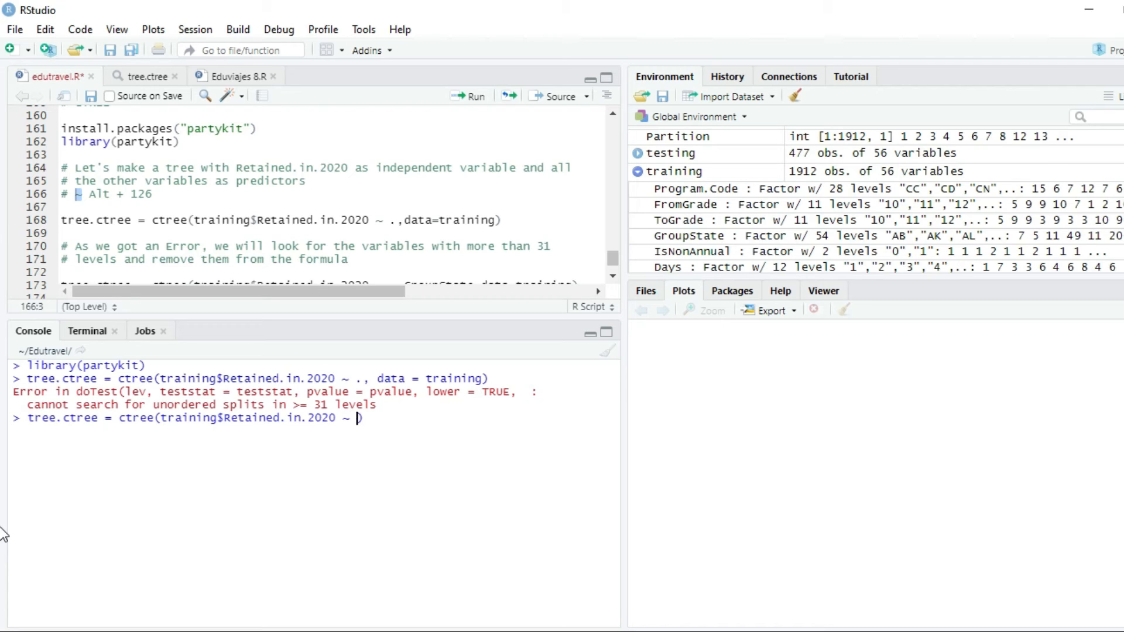
text(.)
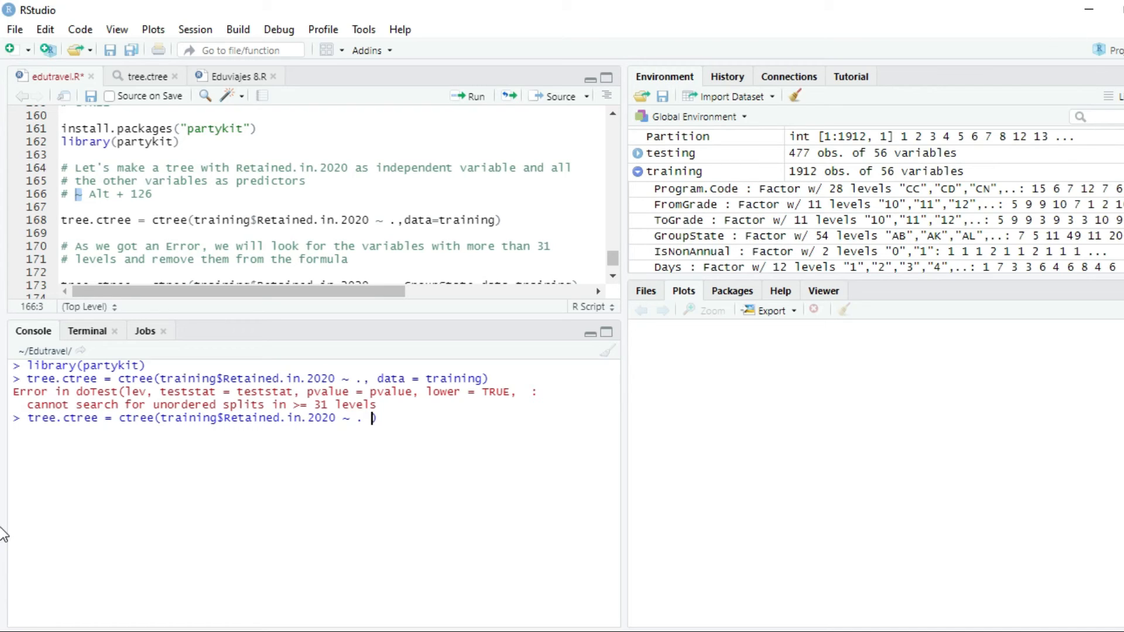
Finish the formula with -GroupState and data=training.
text(-Group)
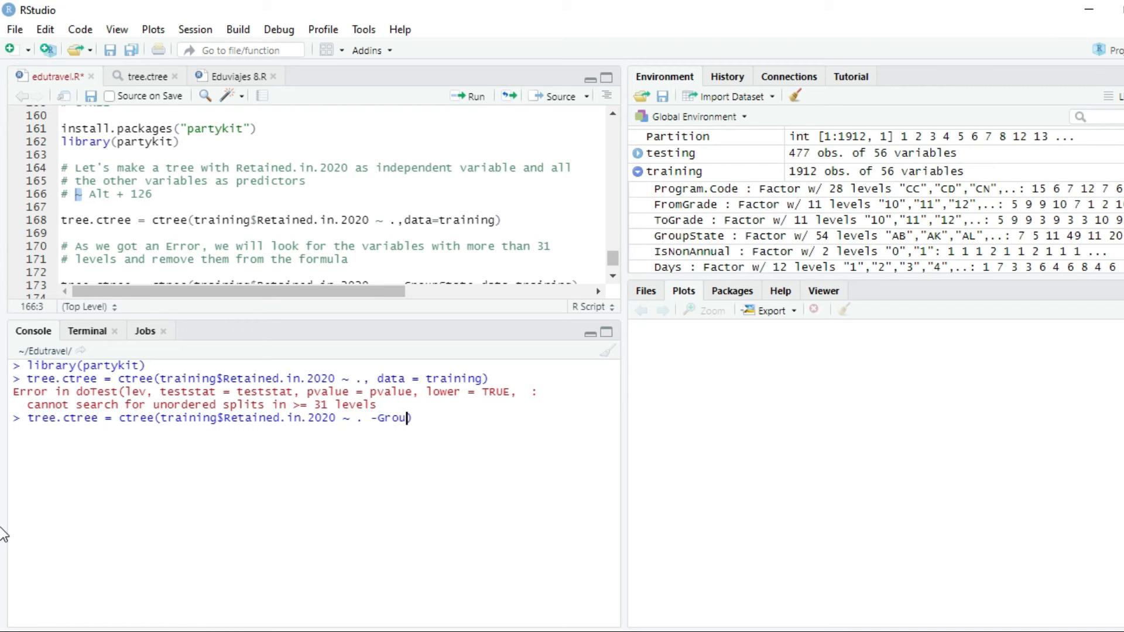
text(pState,)
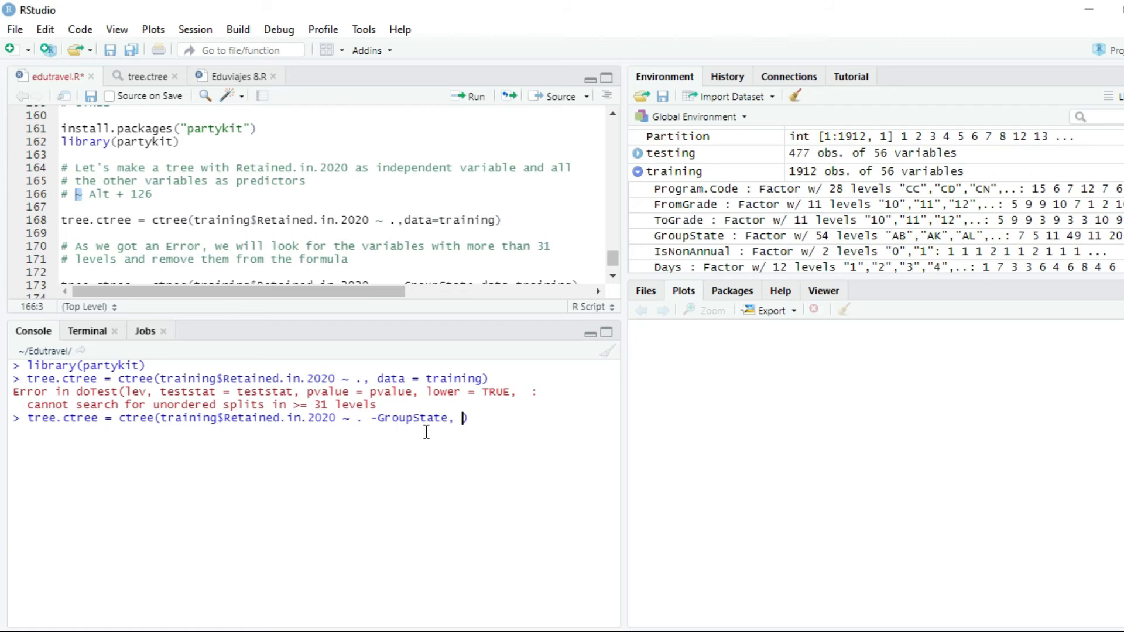
mouse_move(463, 425)
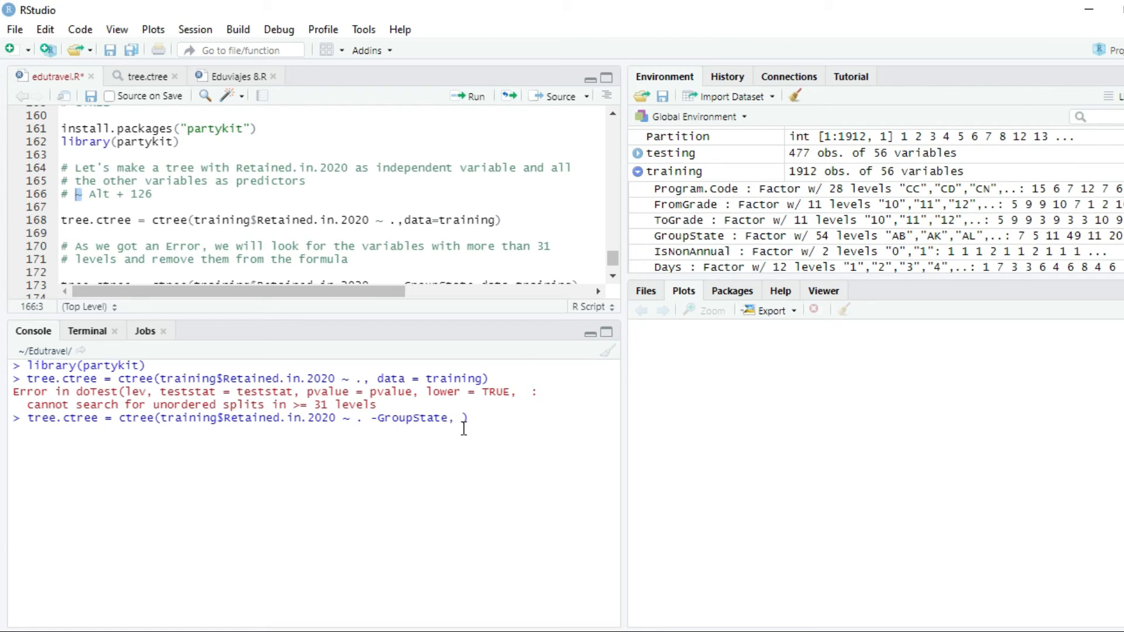
text(dat)
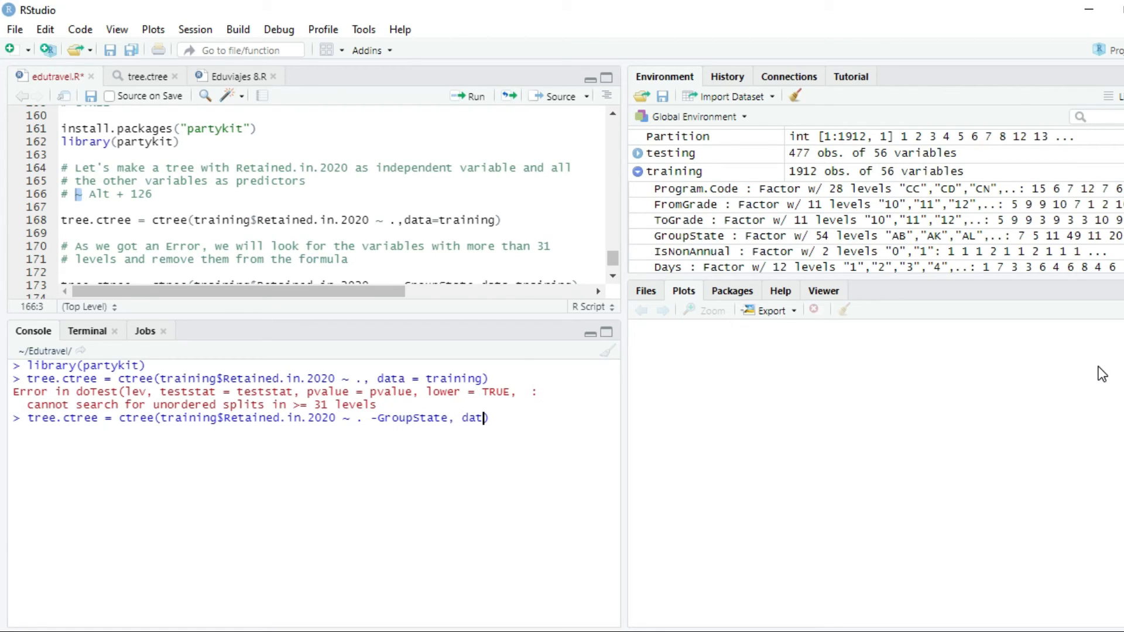
text(a=training)
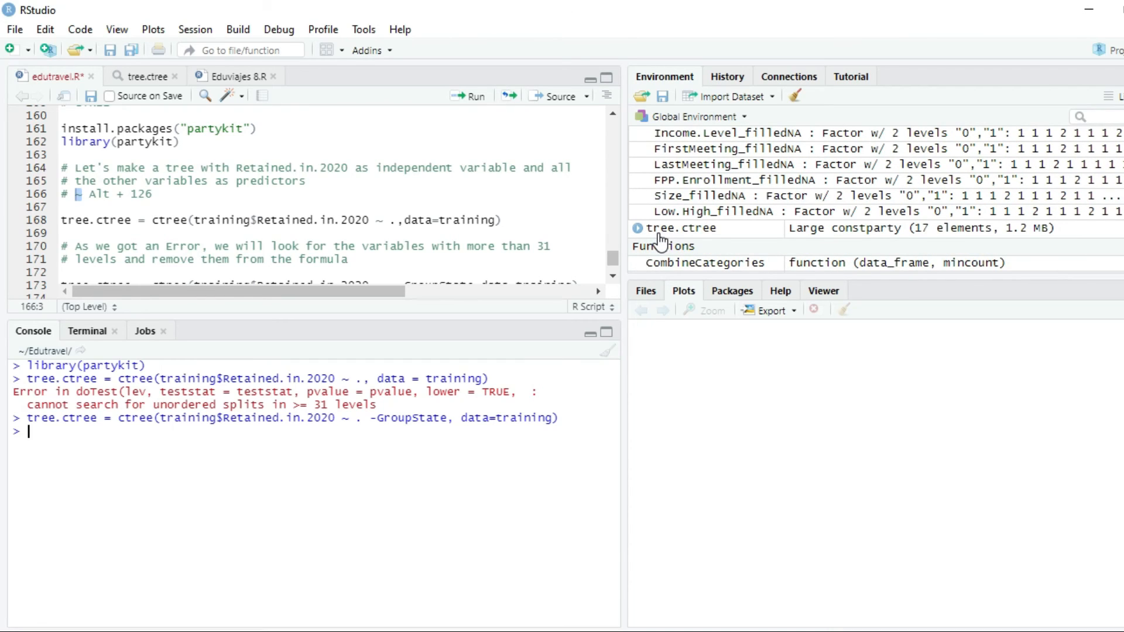
mouse_move(652, 231)
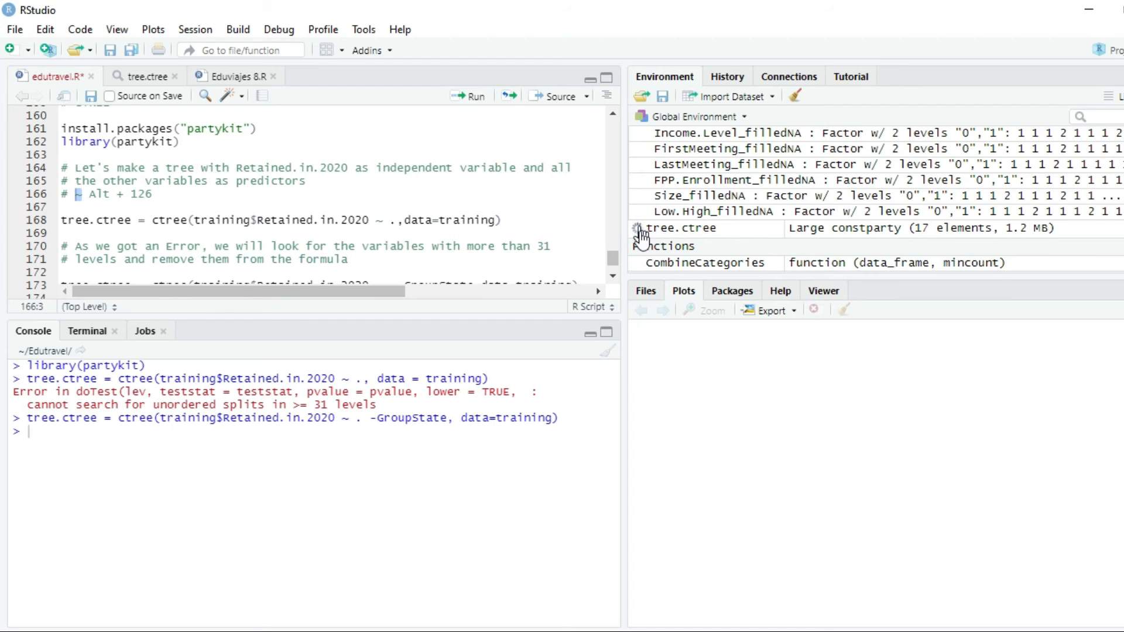
Expand tree.ctree in the Environment pane to view its constparty node structure.
click(634, 230)
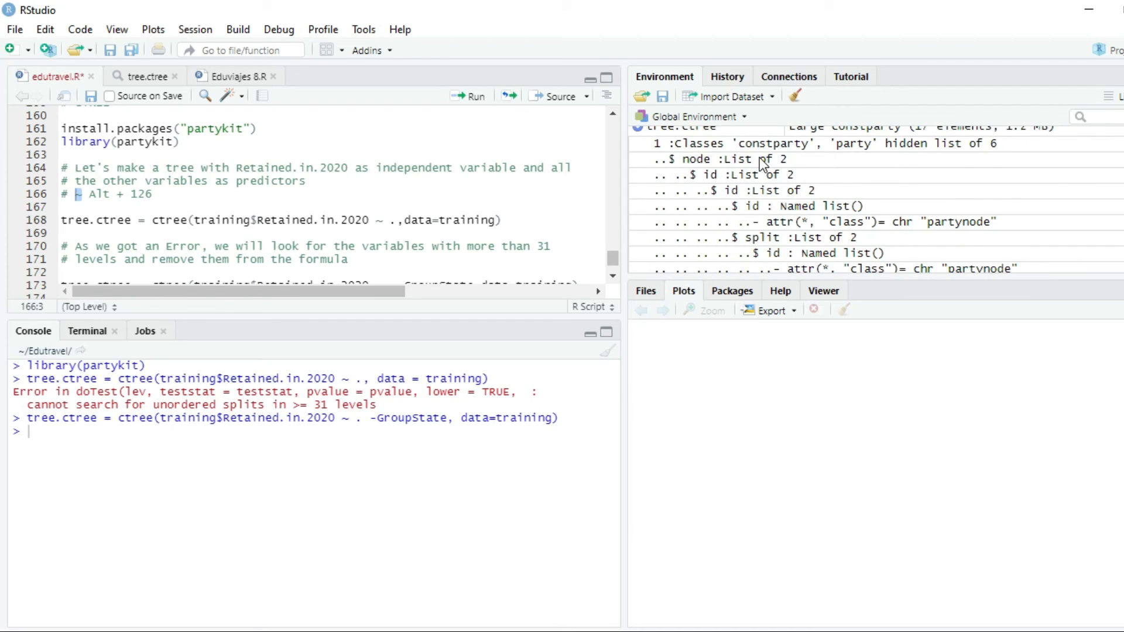
mouse_move(228, 339)
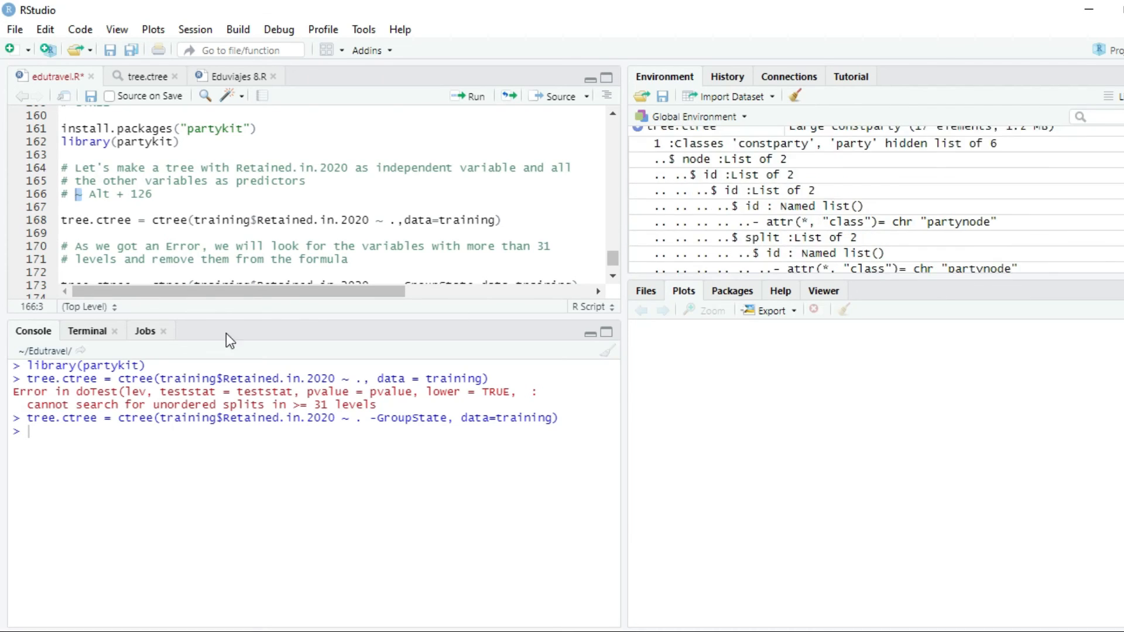
scroll(down, 3)
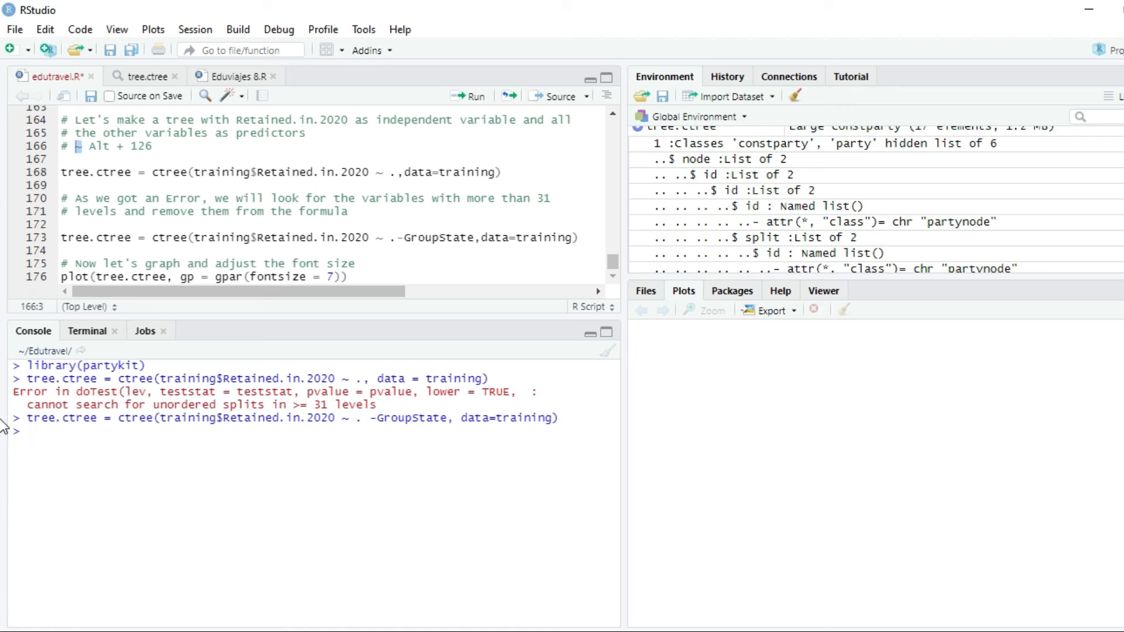
Run plot(tree.ctree, gp = gpar(fontsize = 7)) to draw the tree in the Plots pane.
text(plot()
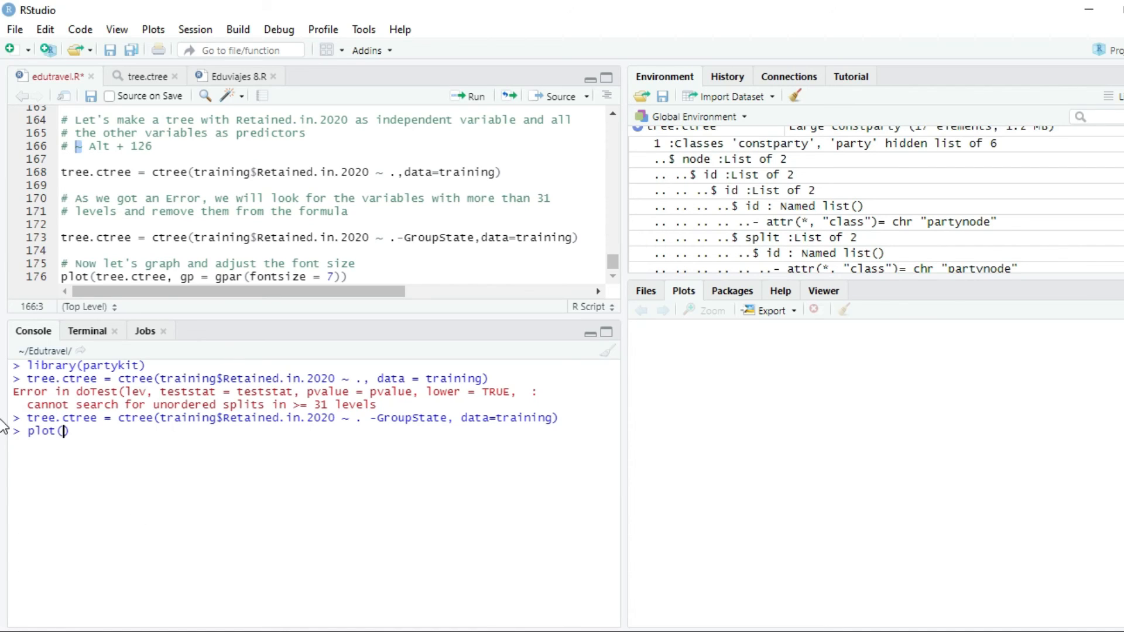
text(plot()
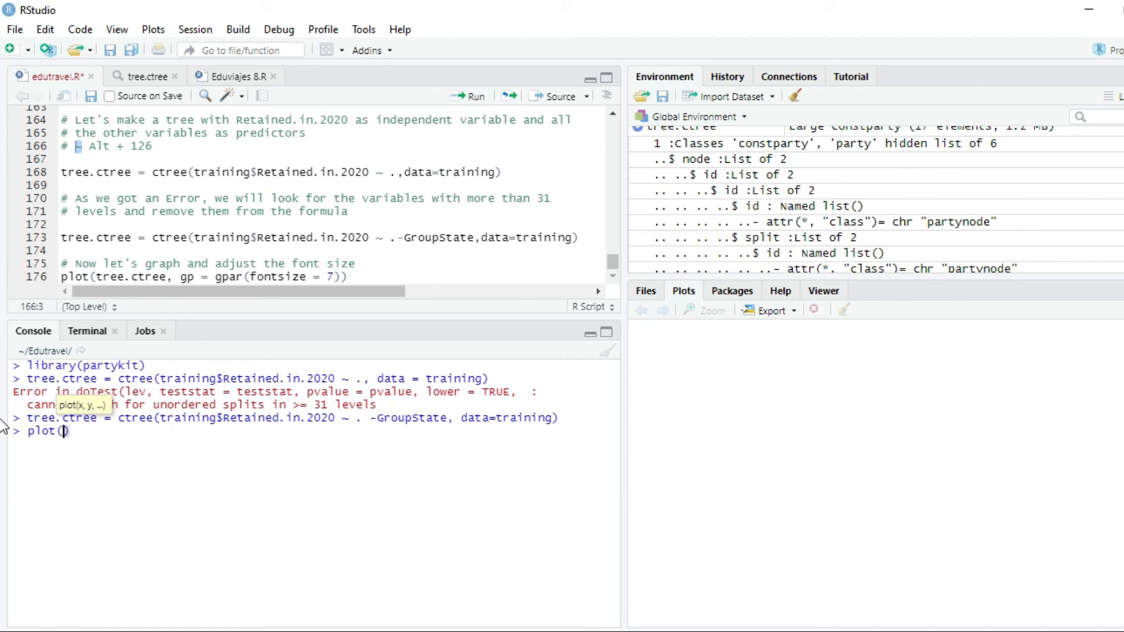
text(tree.ctree)
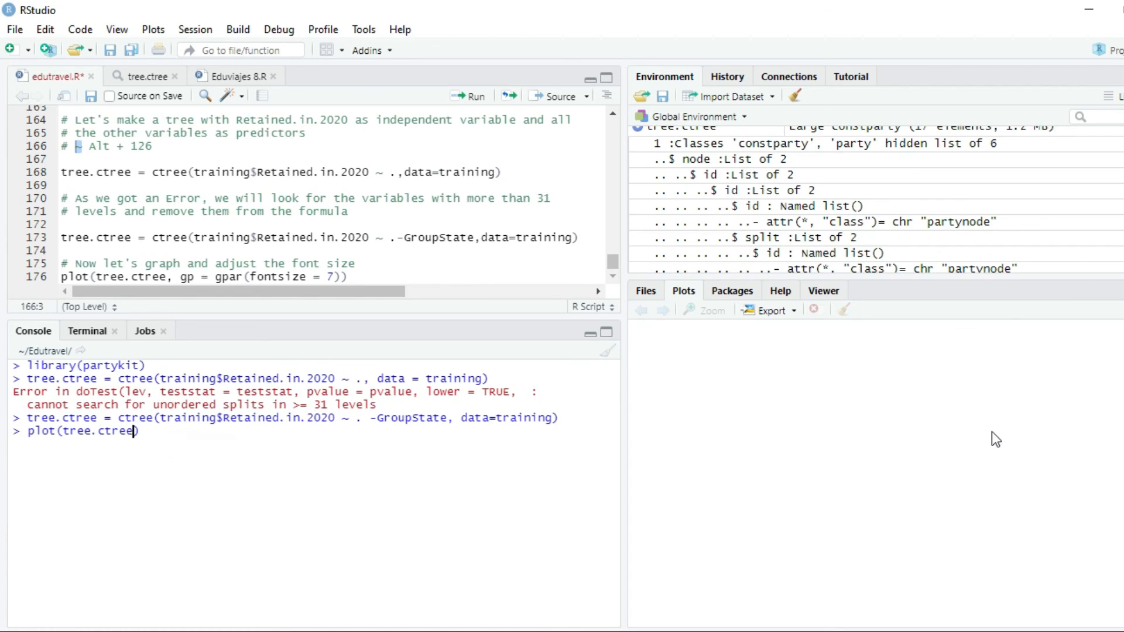
text(,)
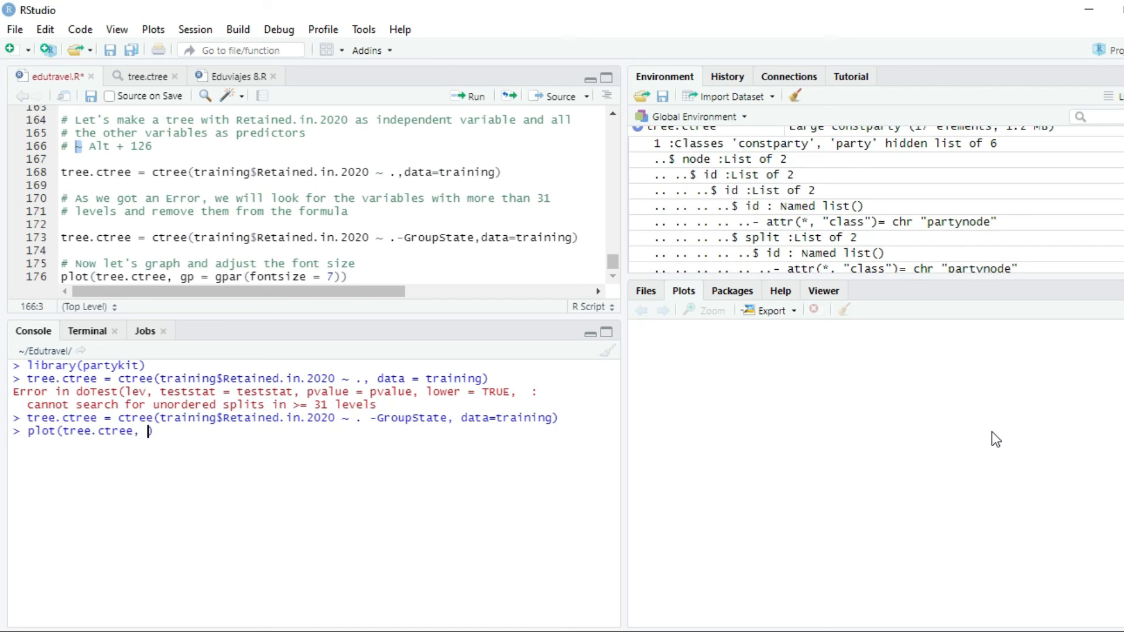
text(g)
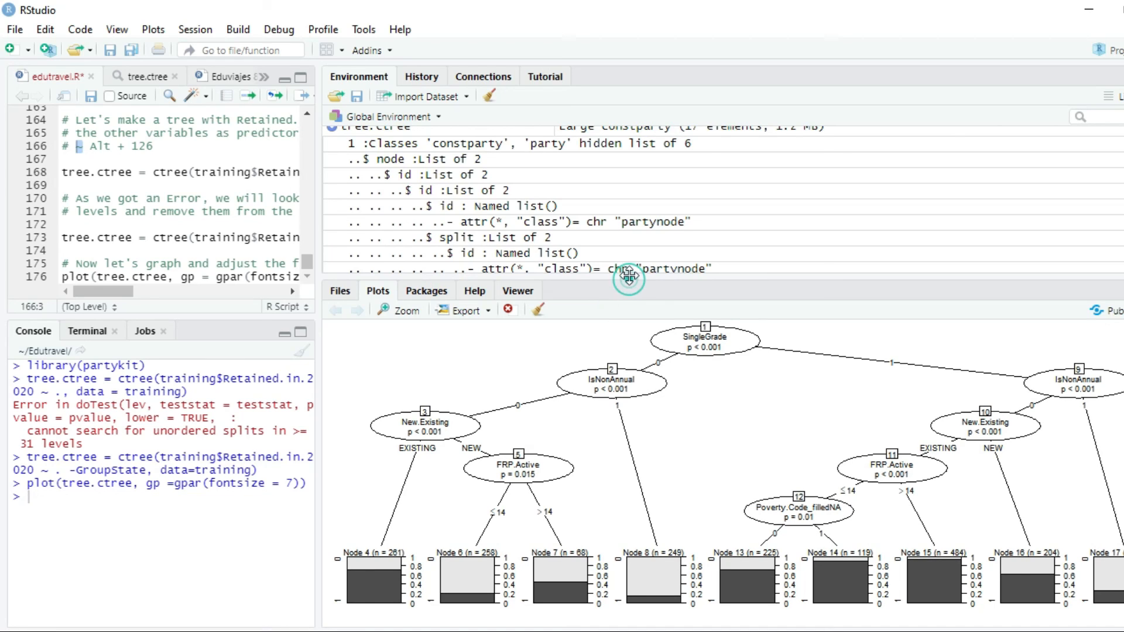
mouse_move(674, 344)
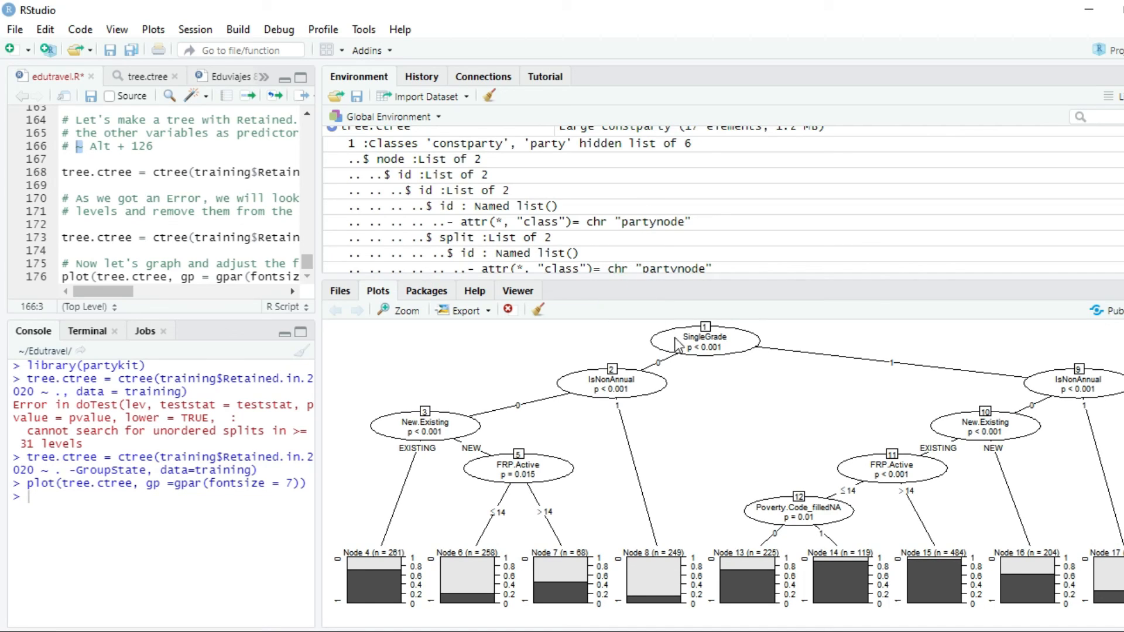